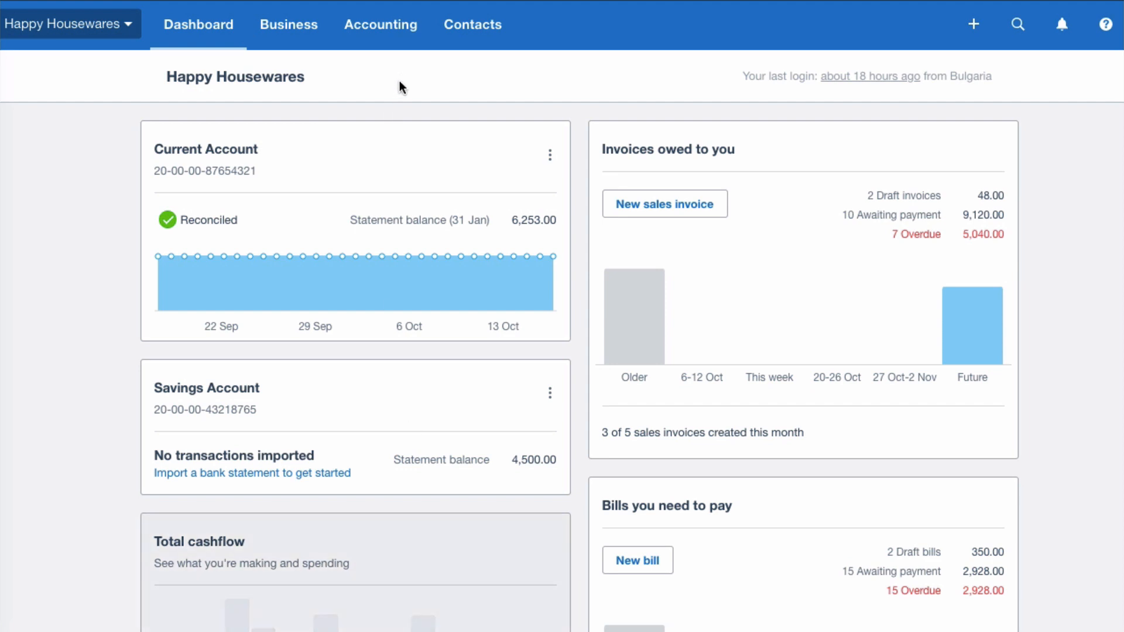
pyautogui.moveTo(380, 25)
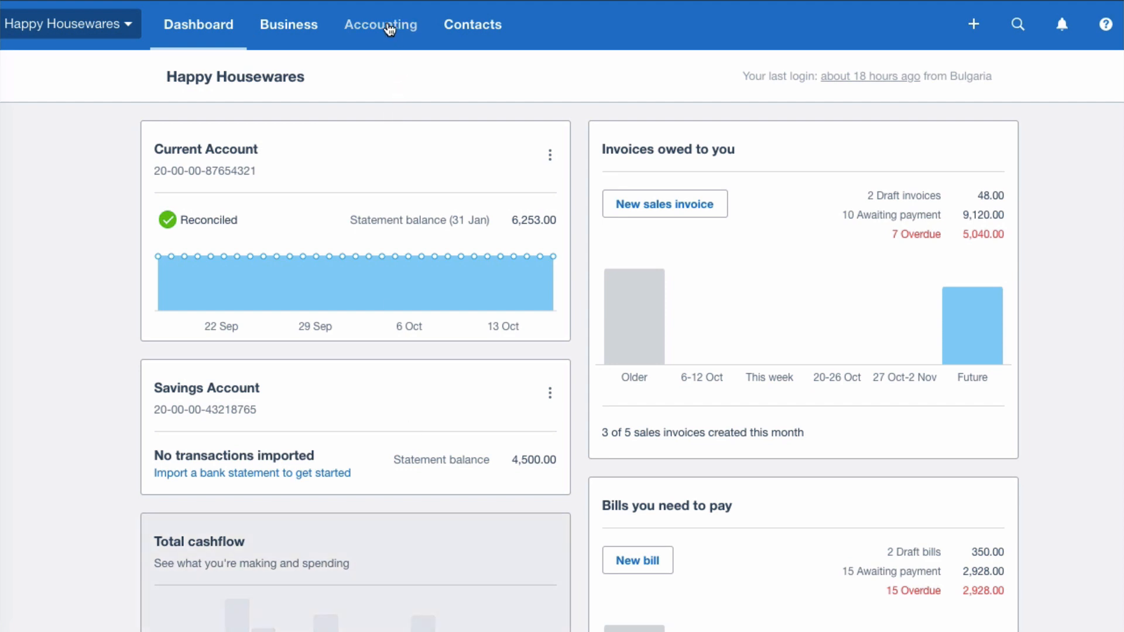
# Bring up Last Yr Profit and Loss for year ended 31 March 2019 and check operating profit 4,545.00.
pyautogui.click(381, 25)
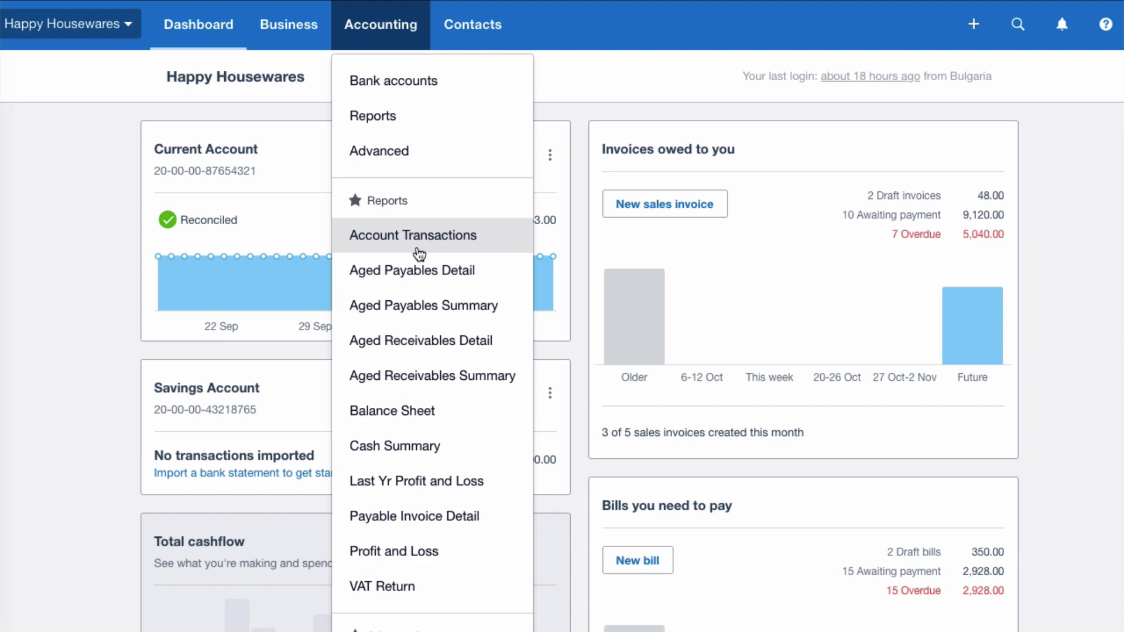
pyautogui.moveTo(416, 482)
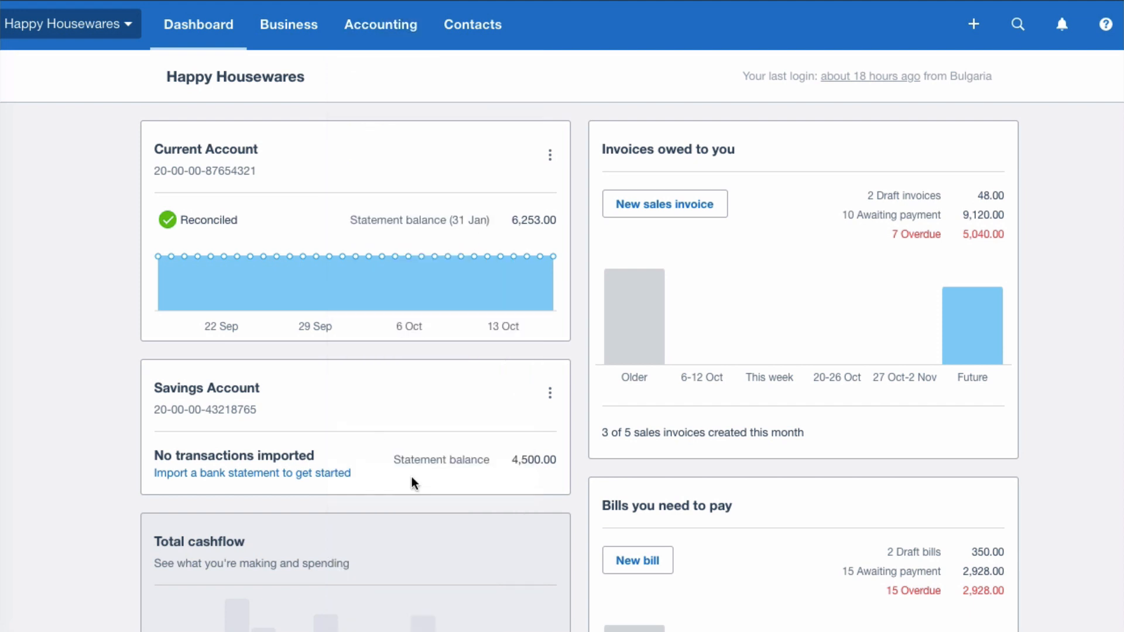
pyautogui.click(381, 25)
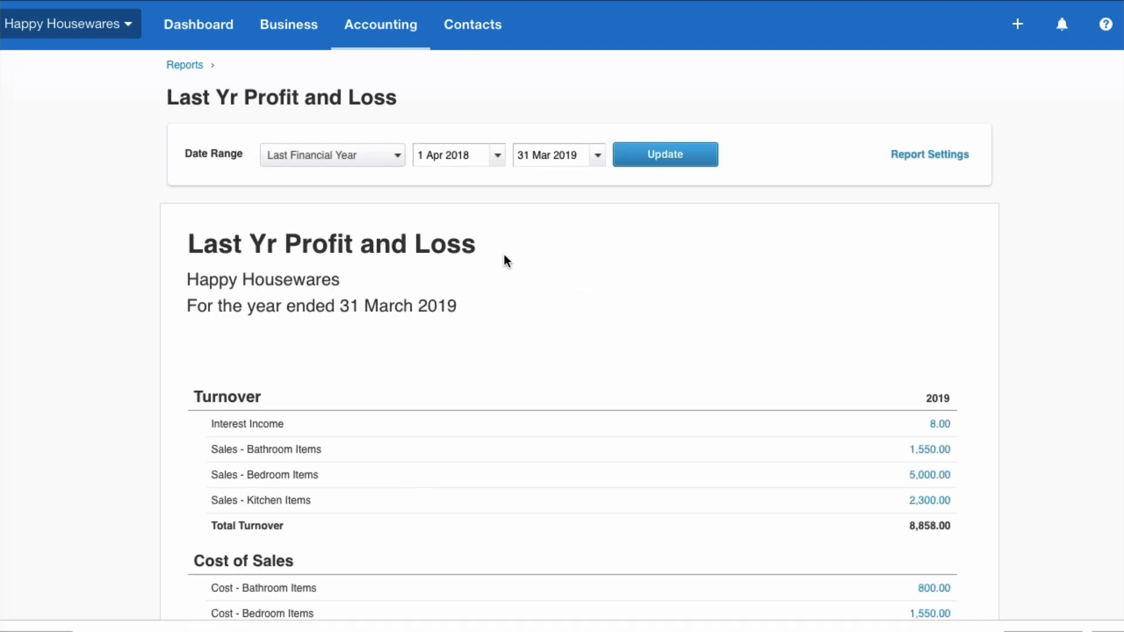
pyautogui.moveTo(600, 213)
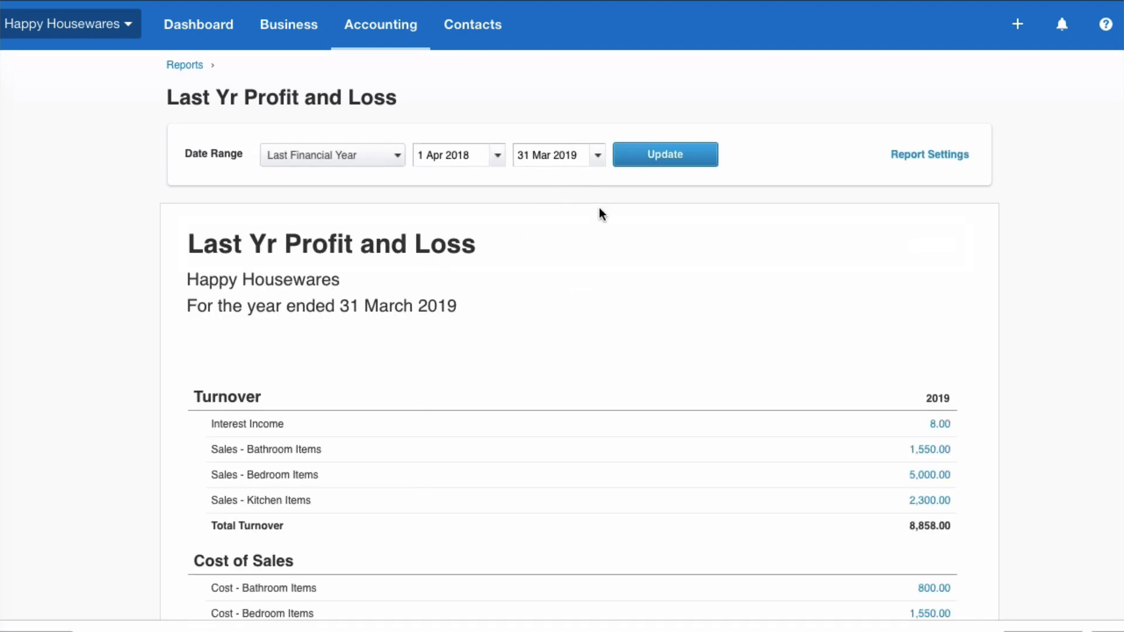
pyautogui.moveTo(672, 323)
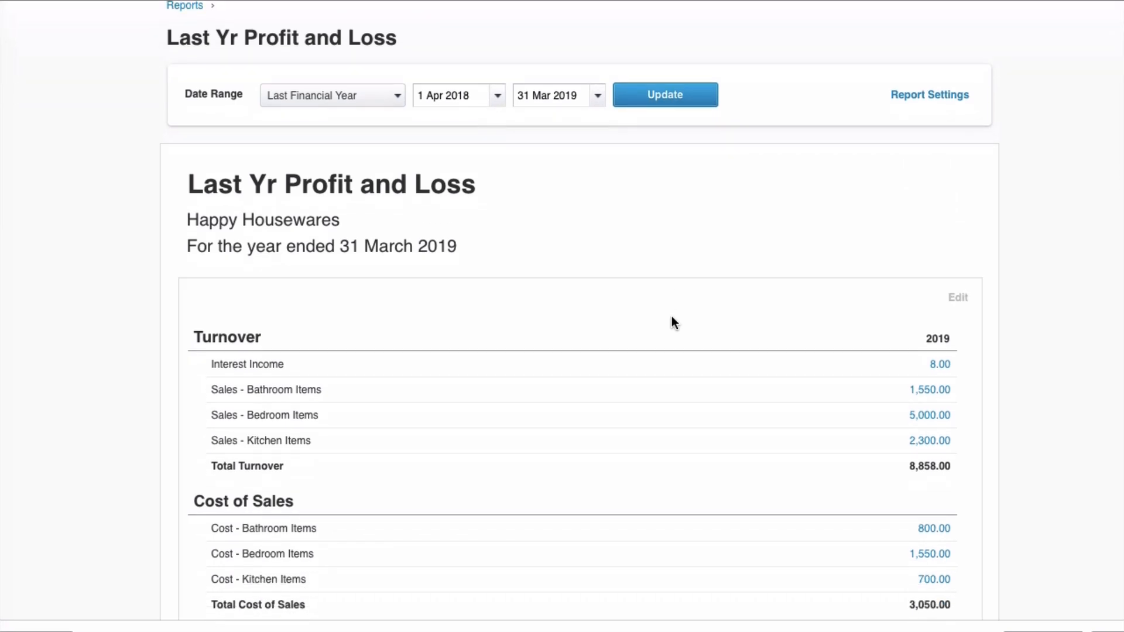
pyautogui.scroll(-3)
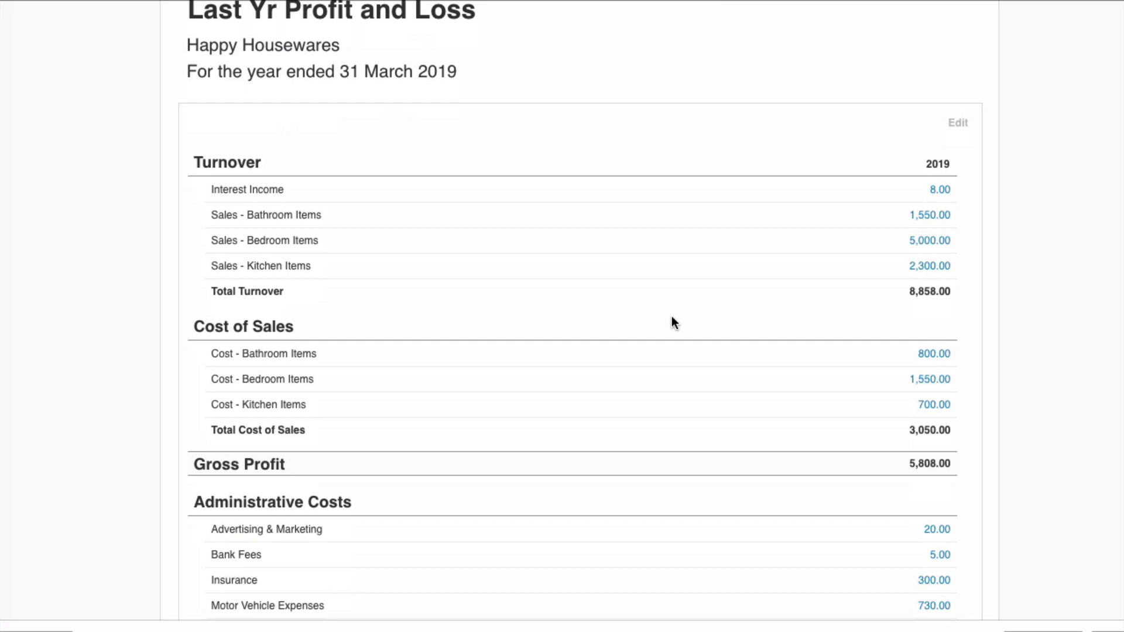
pyautogui.scroll(-3)
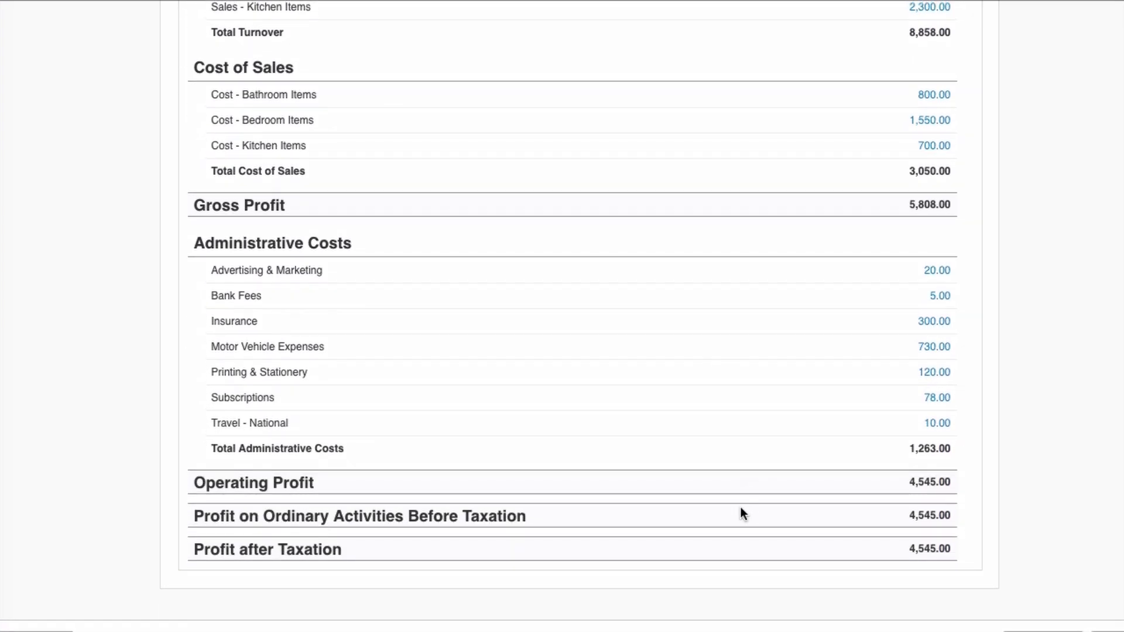
pyautogui.scroll(3)
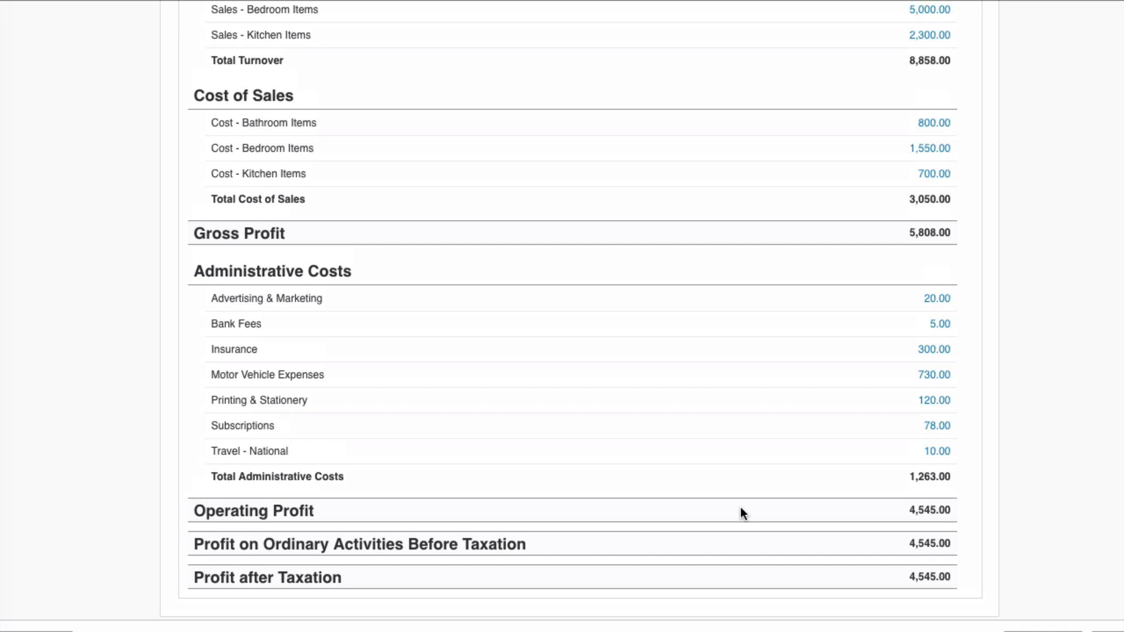
pyautogui.scroll(-3)
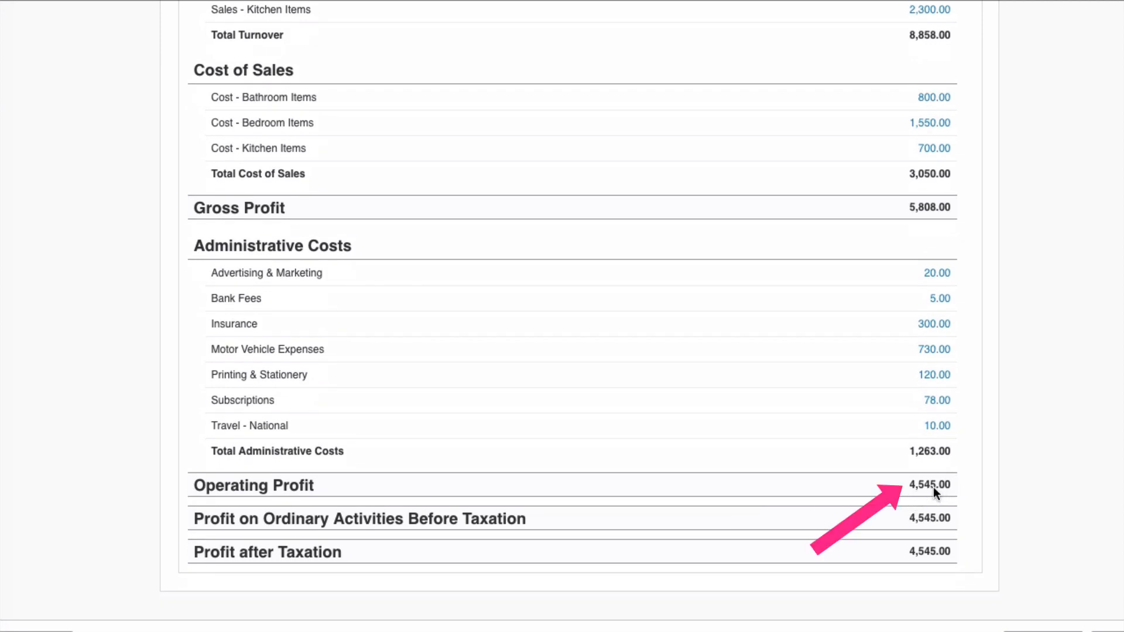
pyautogui.scroll(3)
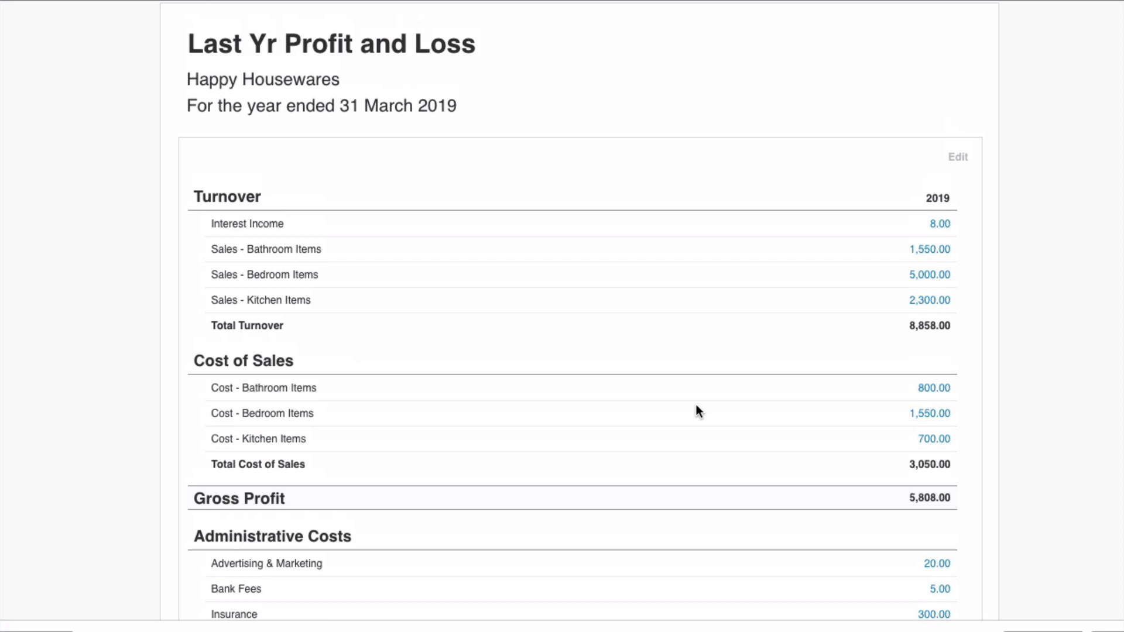
pyautogui.scroll(3)
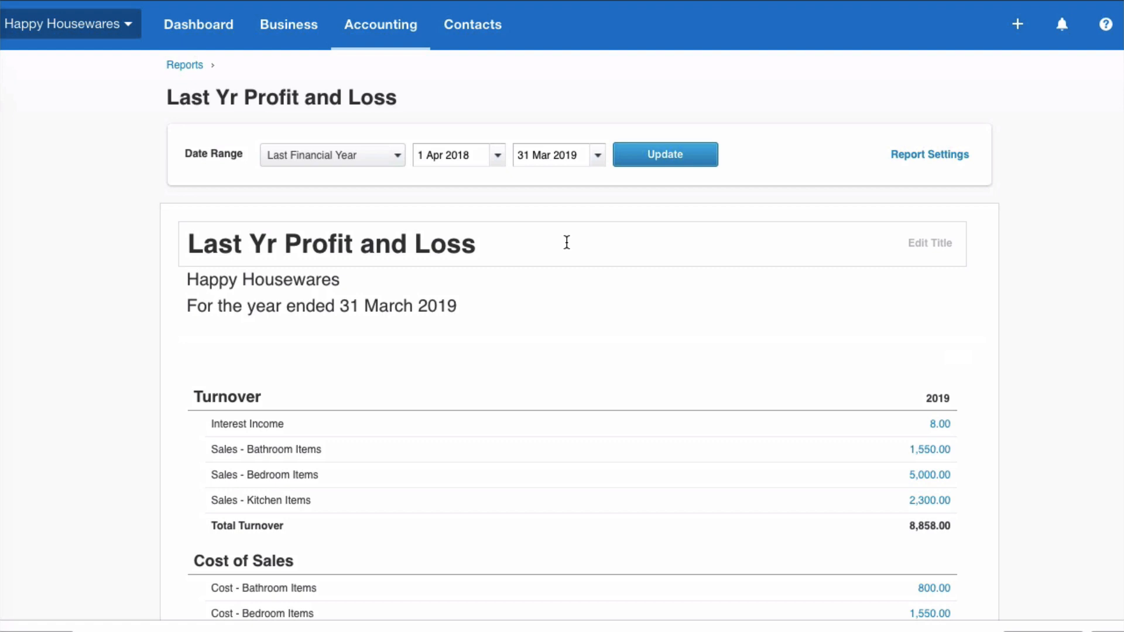
pyautogui.moveTo(556, 179)
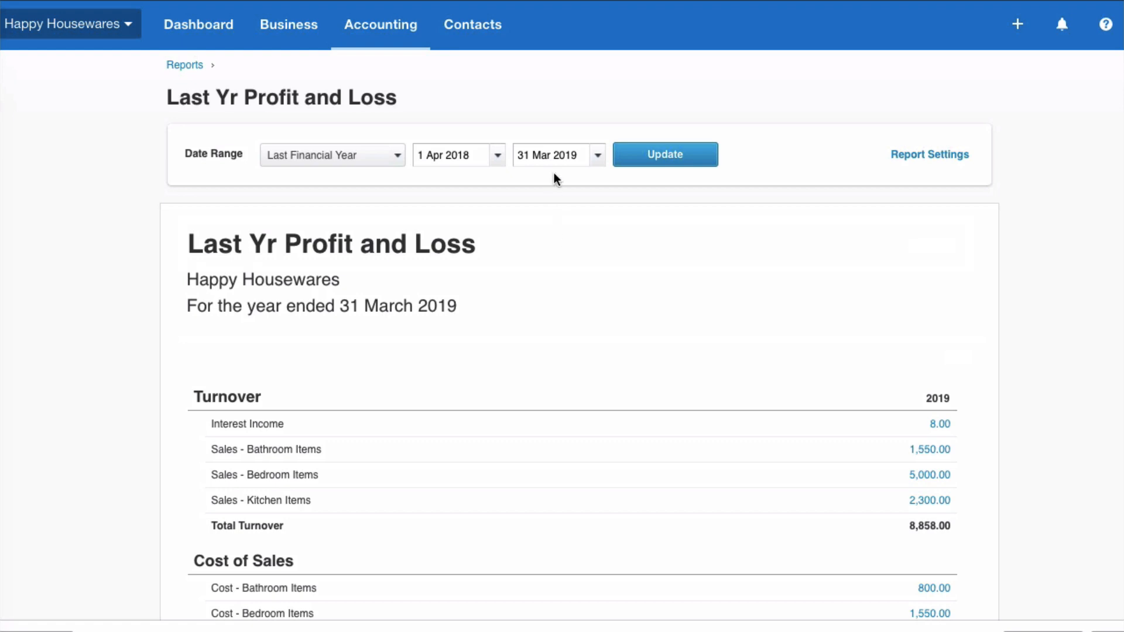
pyautogui.moveTo(584, 178)
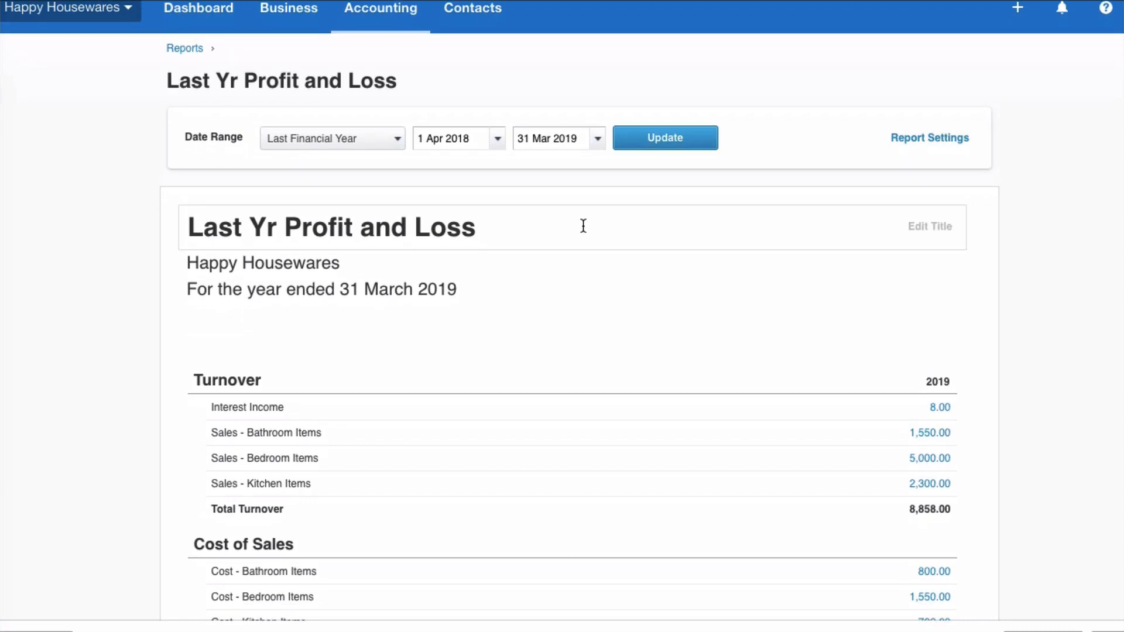
pyautogui.scroll(-3)
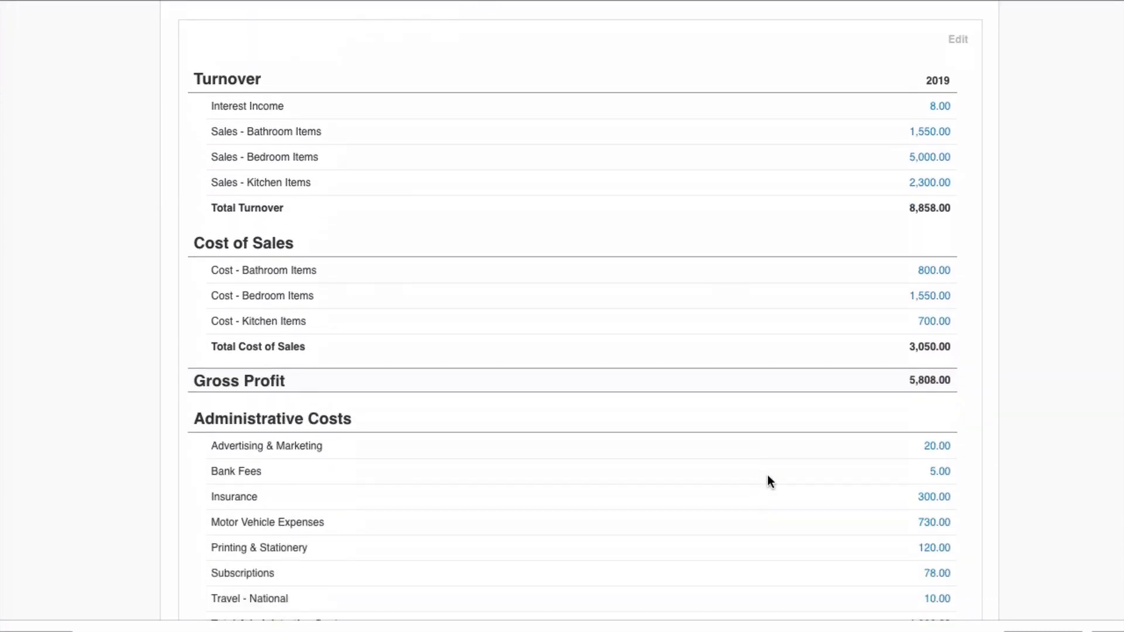
pyautogui.scroll(-3)
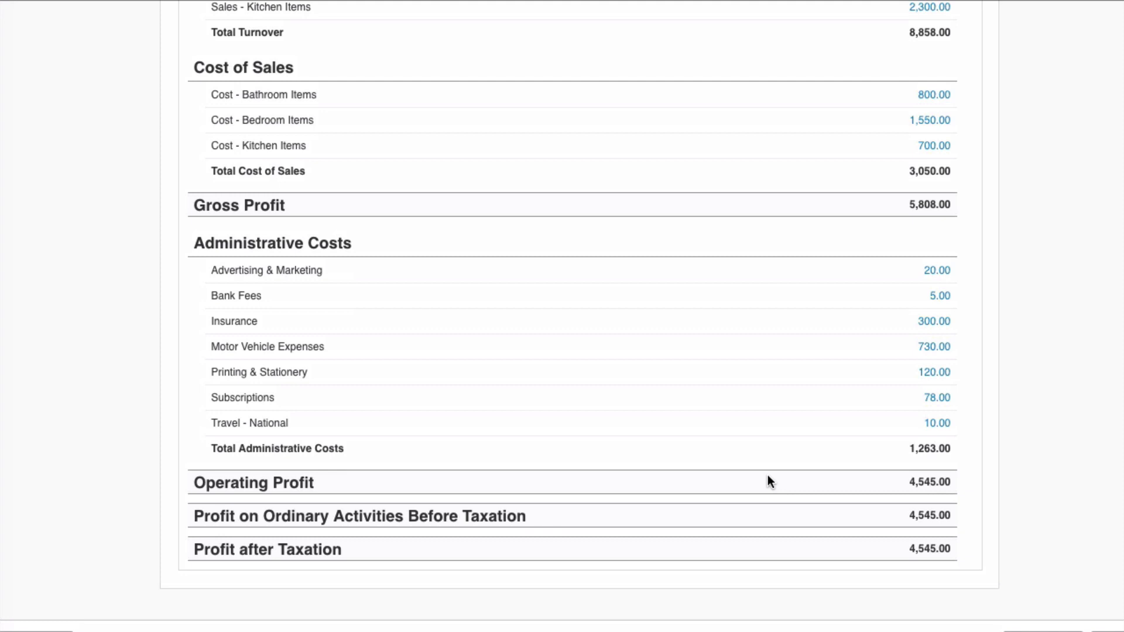
pyautogui.scroll(3)
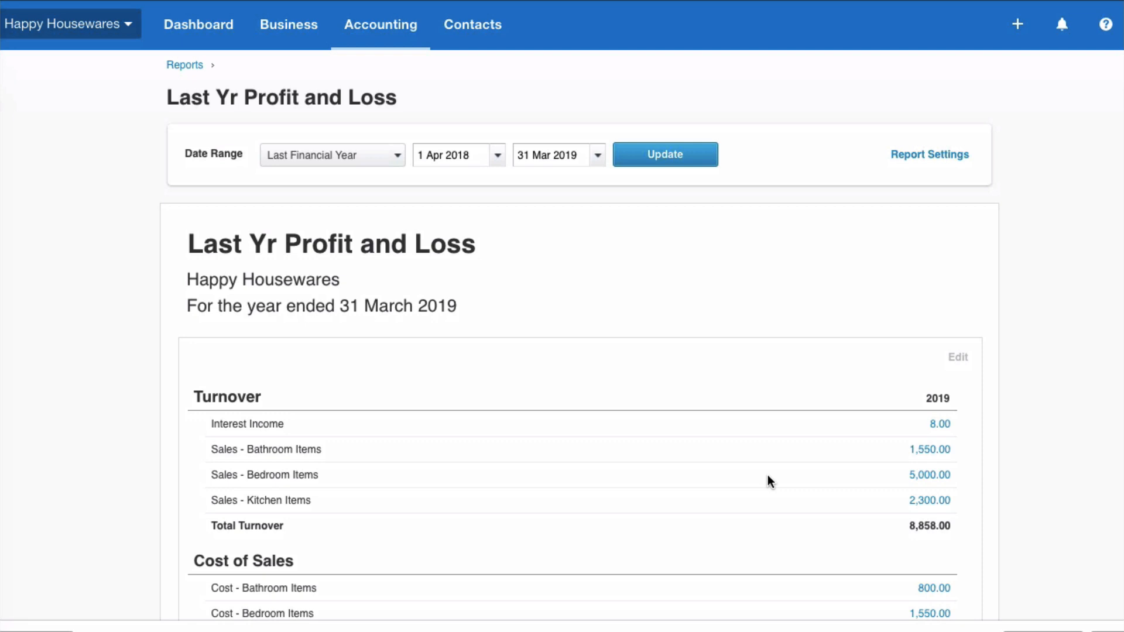
pyautogui.moveTo(564, 292)
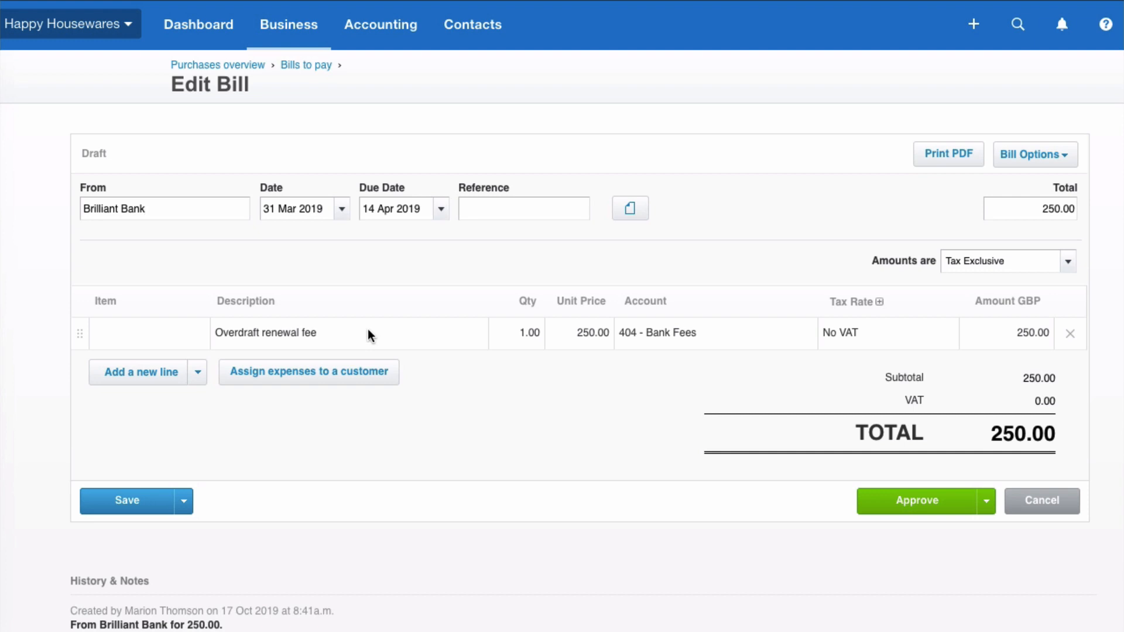
pyautogui.moveTo(319, 209)
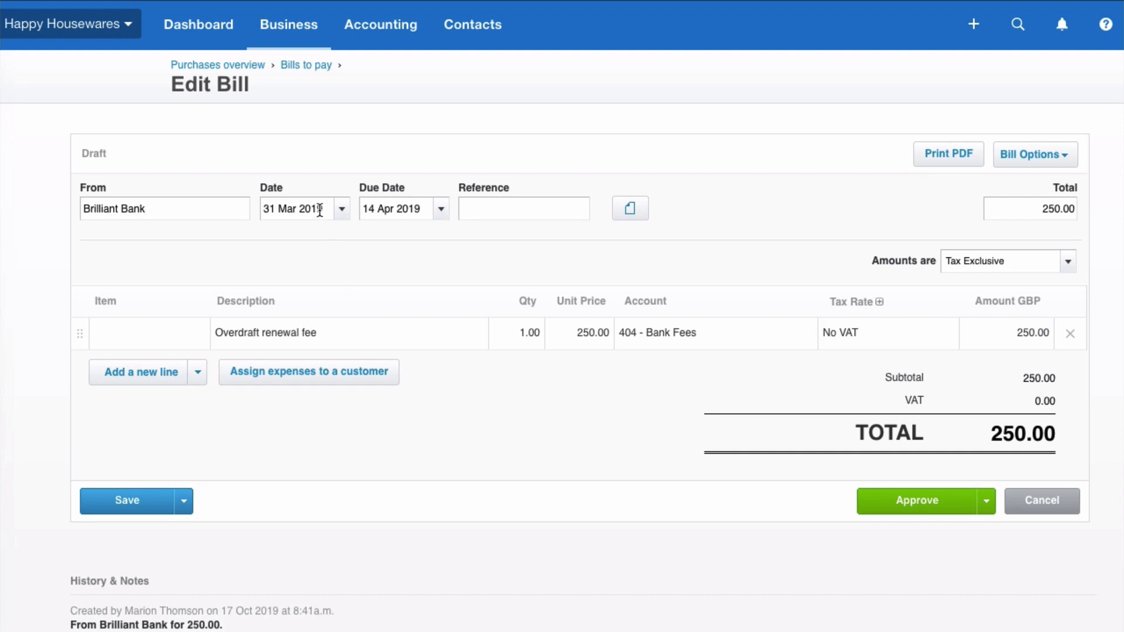
pyautogui.moveTo(293, 219)
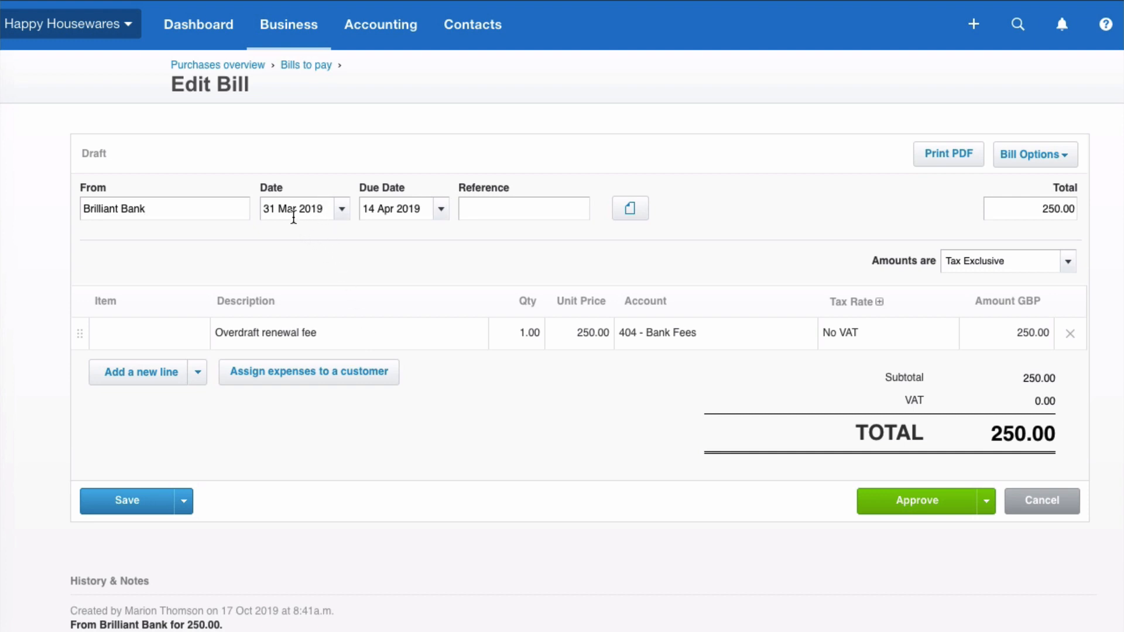
pyautogui.moveTo(340, 252)
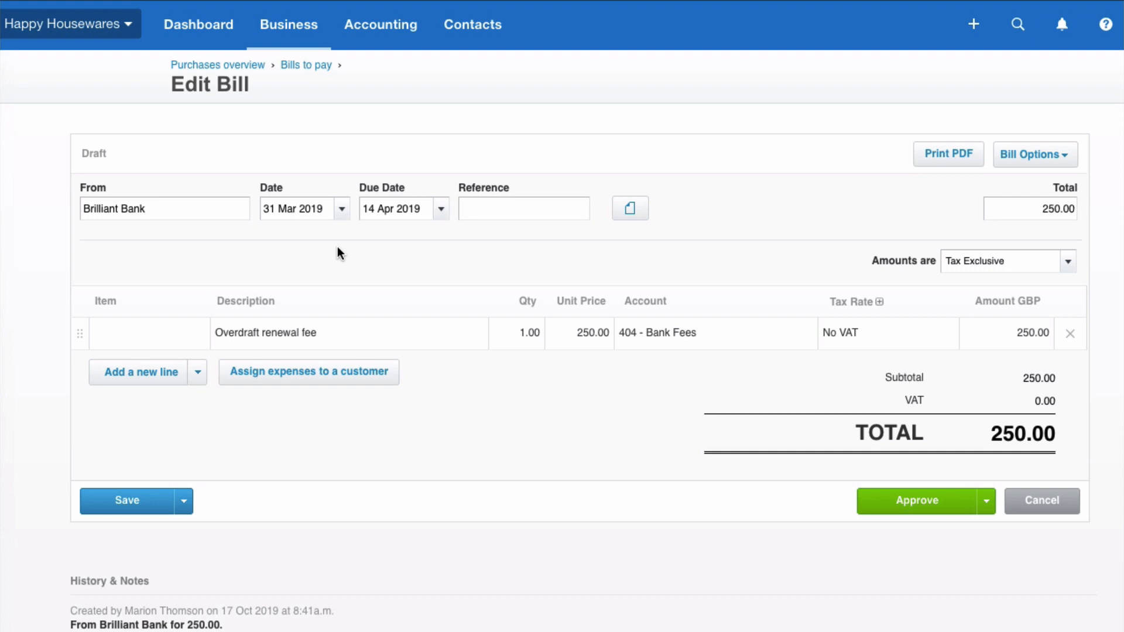
pyautogui.moveTo(658, 350)
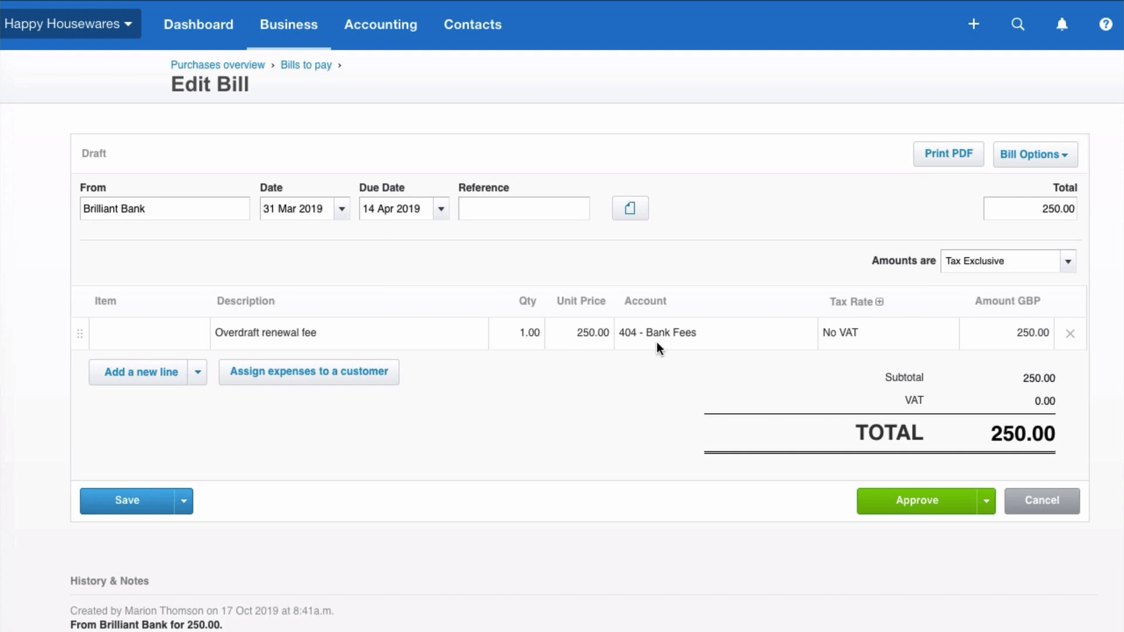
# Scroll down the draft Brilliant Bank 250.00 overdraft renewal fee bill dated 31 Mar 2019.
pyautogui.scroll(-3)
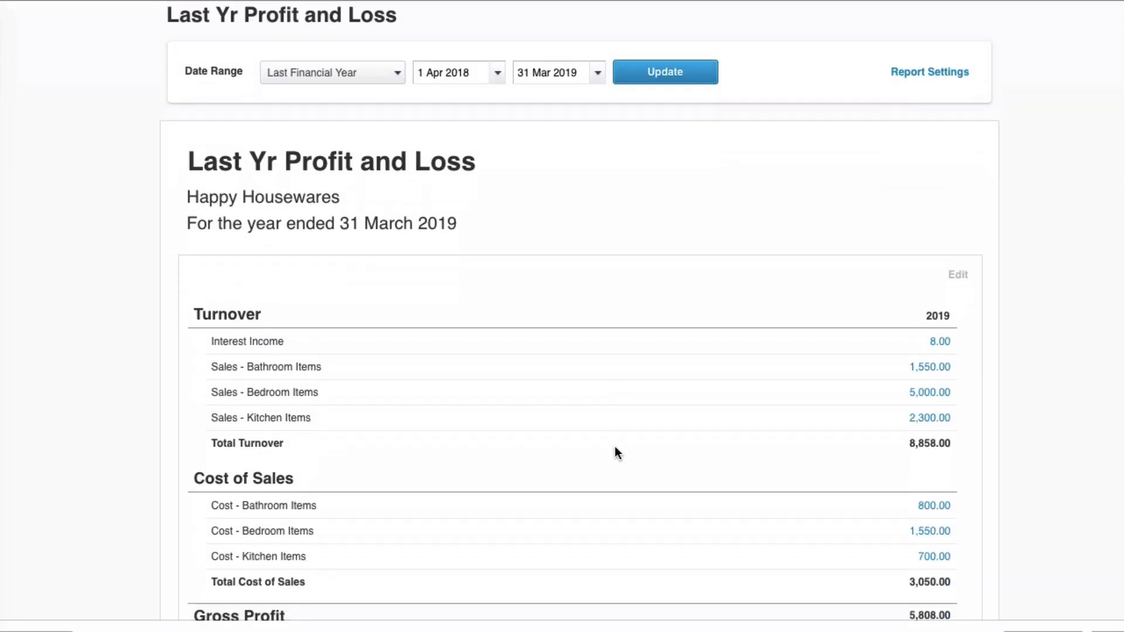
# Check Bank Fees 255.00 and operating profit 4,295.00, then go back to the Happy Housewares dashboard.
pyautogui.scroll(-3)
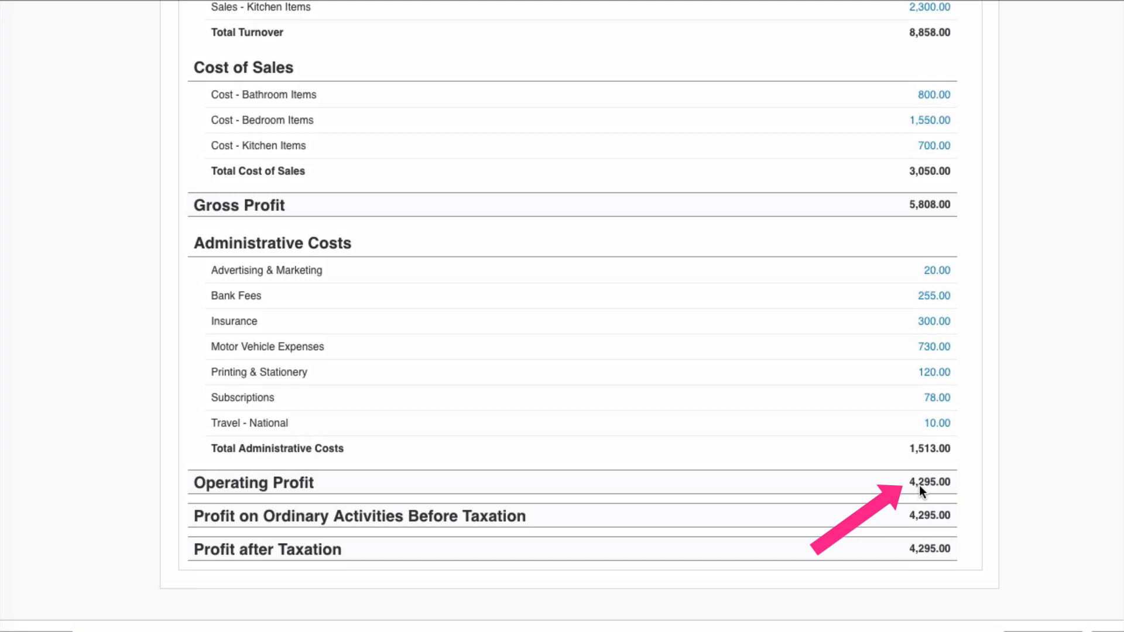
pyautogui.scroll(3)
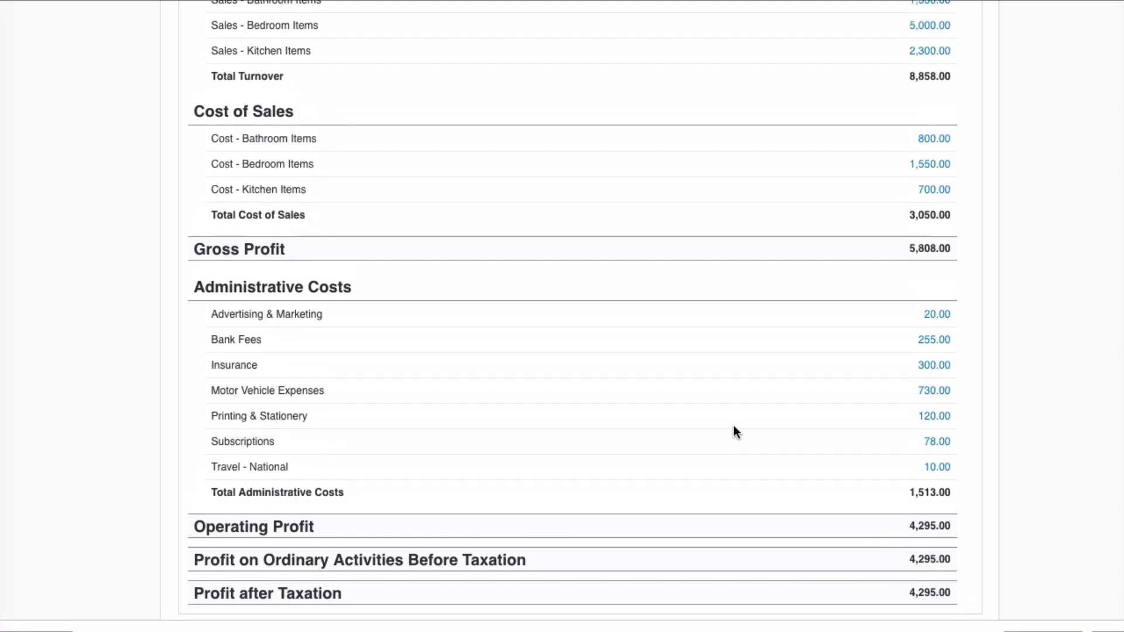
pyautogui.scroll(3)
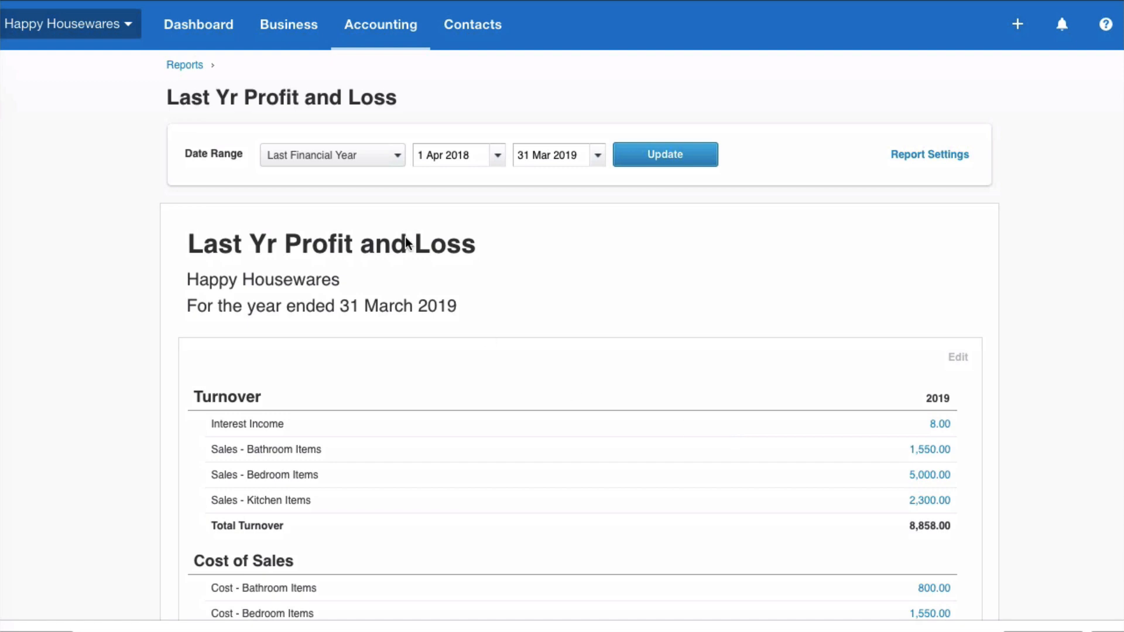
pyautogui.click(288, 25)
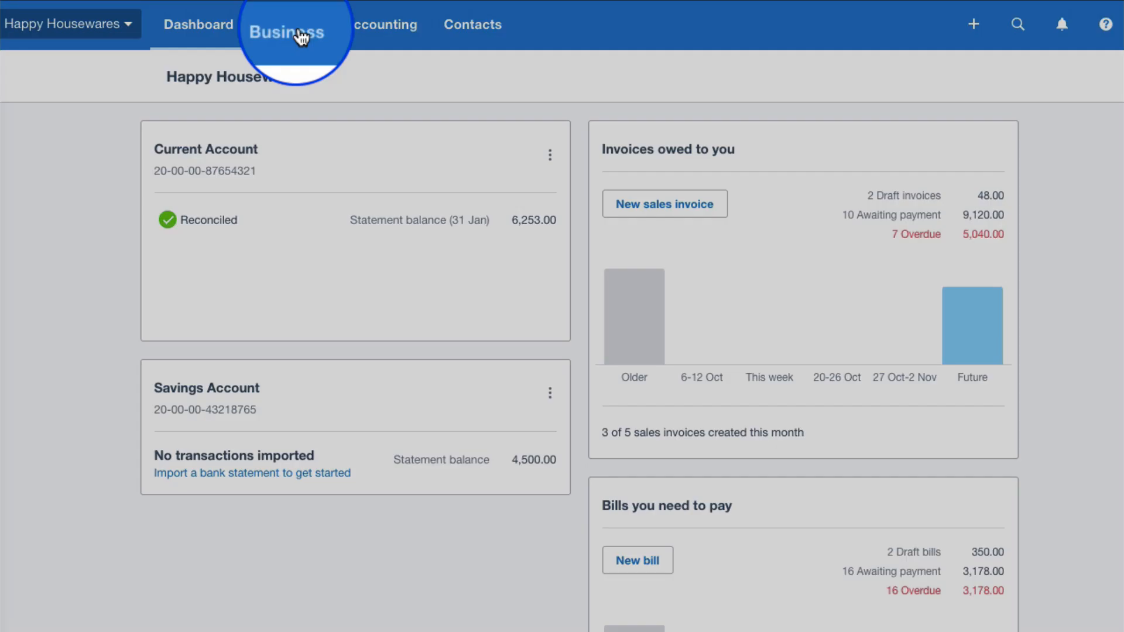
# Void the 250.00 Brilliant Bank overdraft renewal bill from bills awaiting payment and confirm it.
pyautogui.click(288, 25)
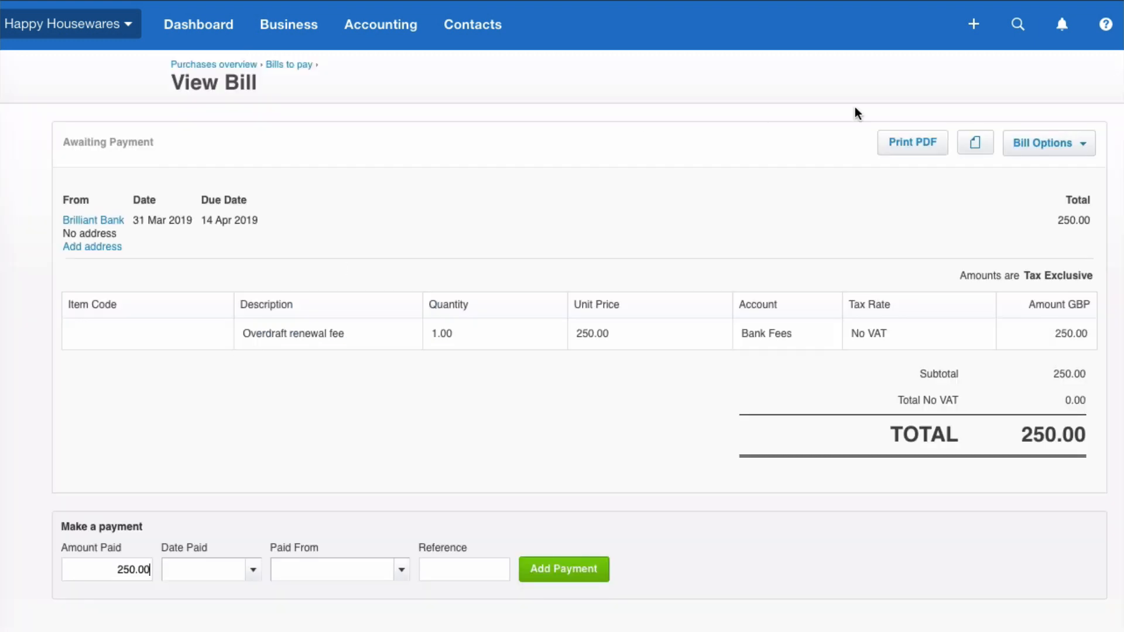
pyautogui.click(1047, 143)
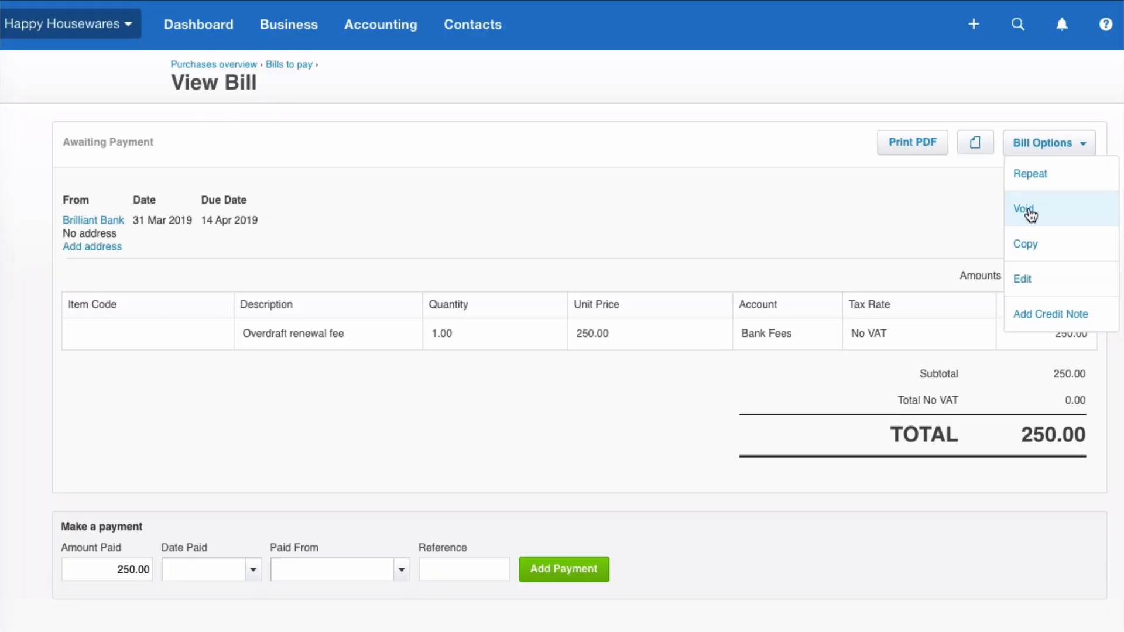
pyautogui.click(1023, 208)
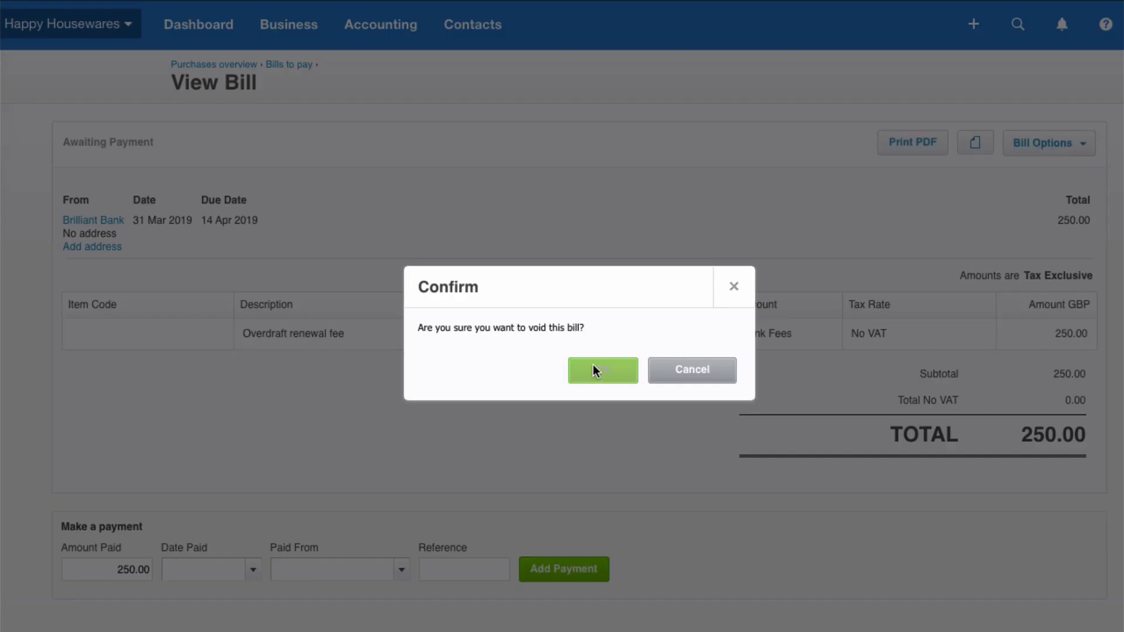
pyautogui.click(603, 370)
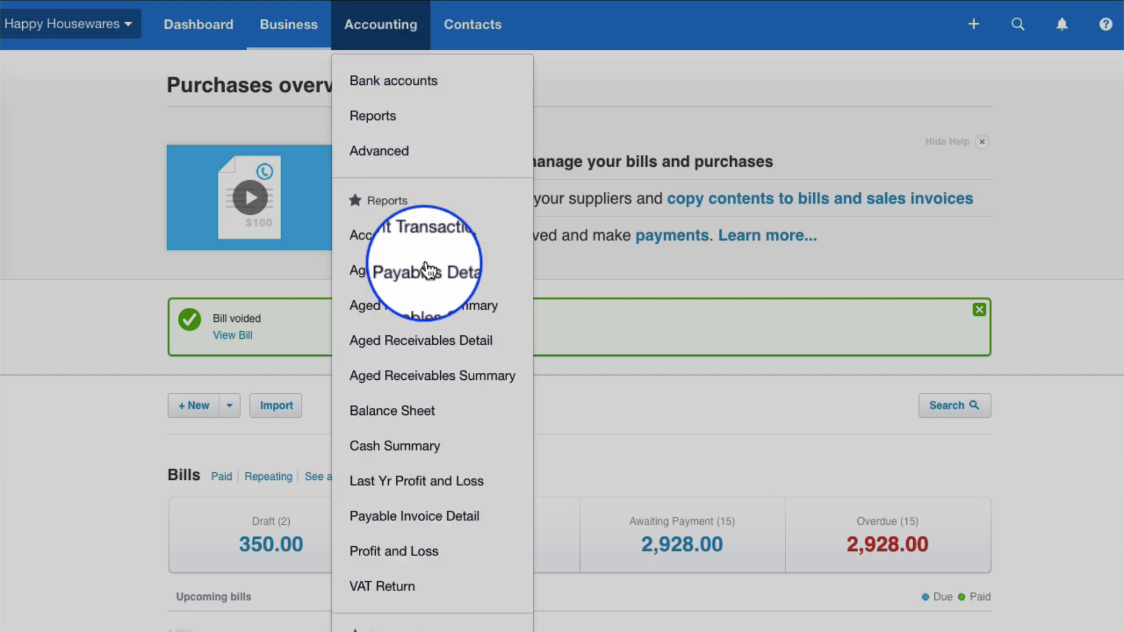
pyautogui.click(416, 481)
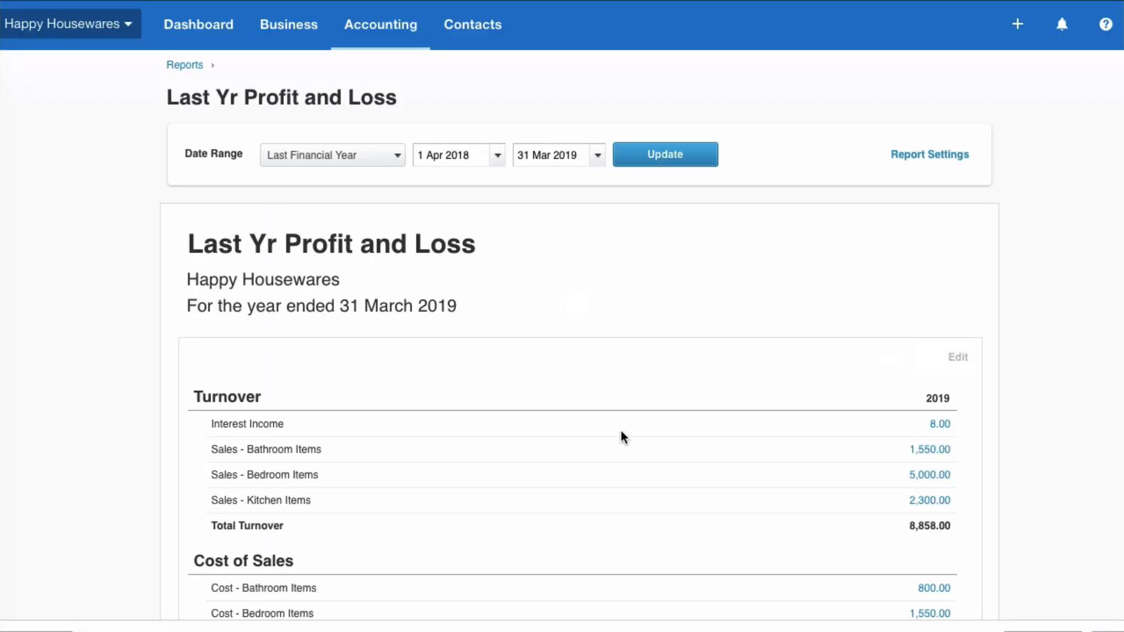
pyautogui.scroll(-3)
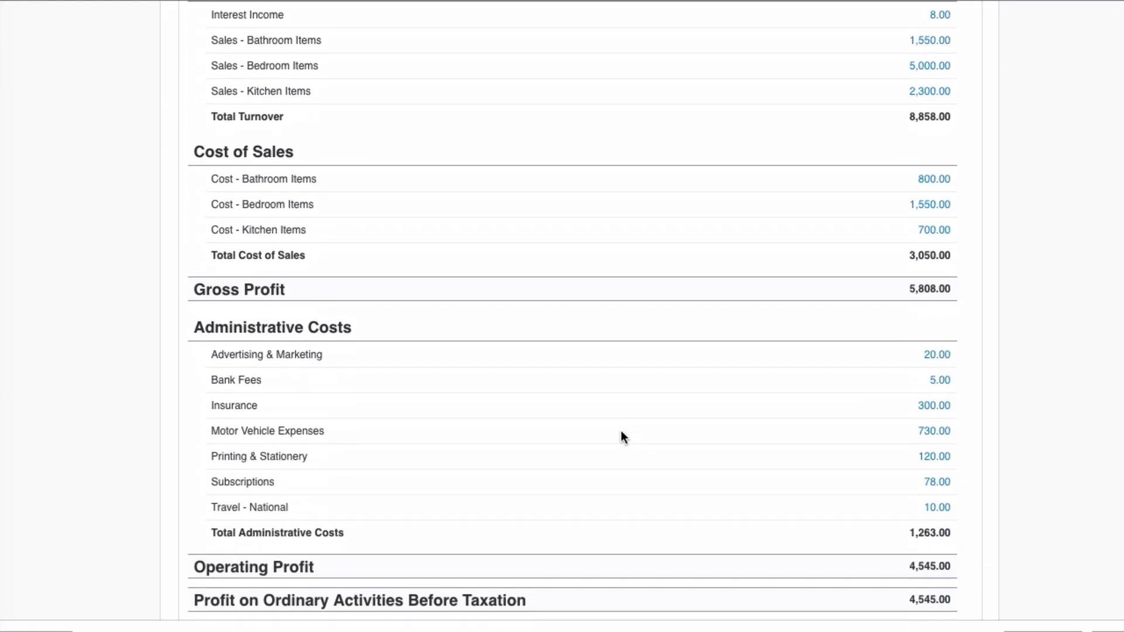
pyautogui.scroll(-3)
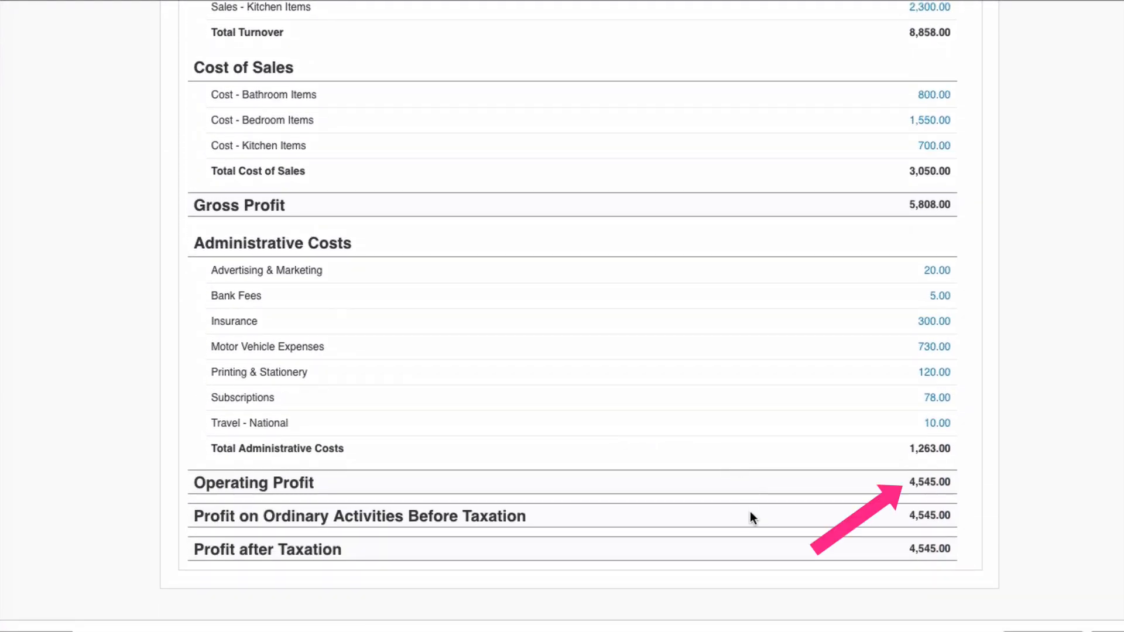
pyautogui.scroll(3)
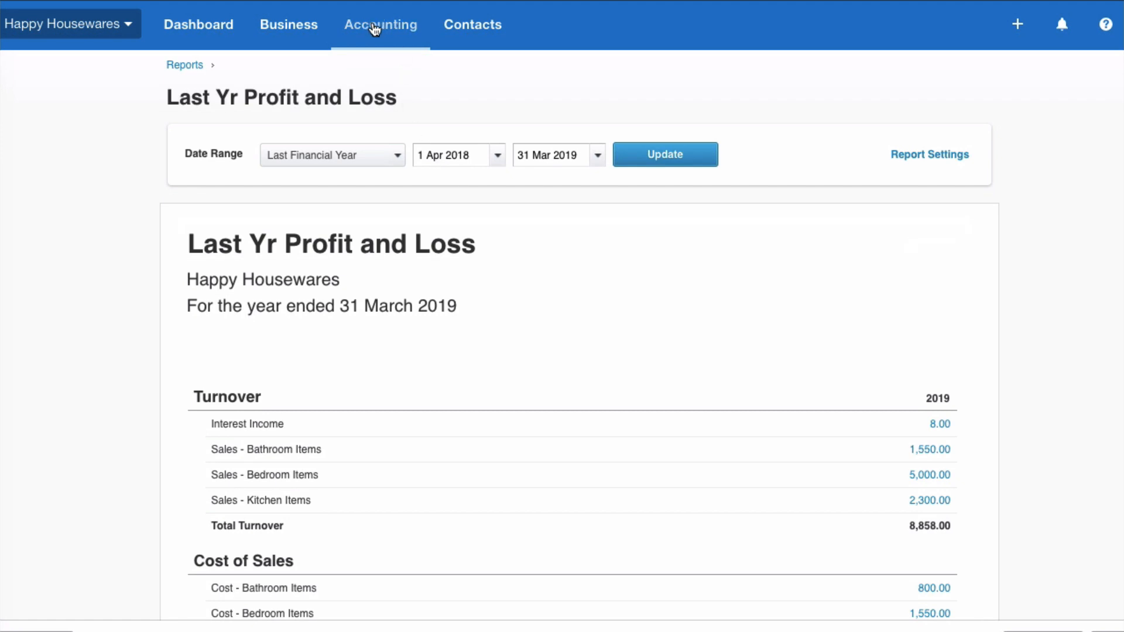
pyautogui.click(381, 23)
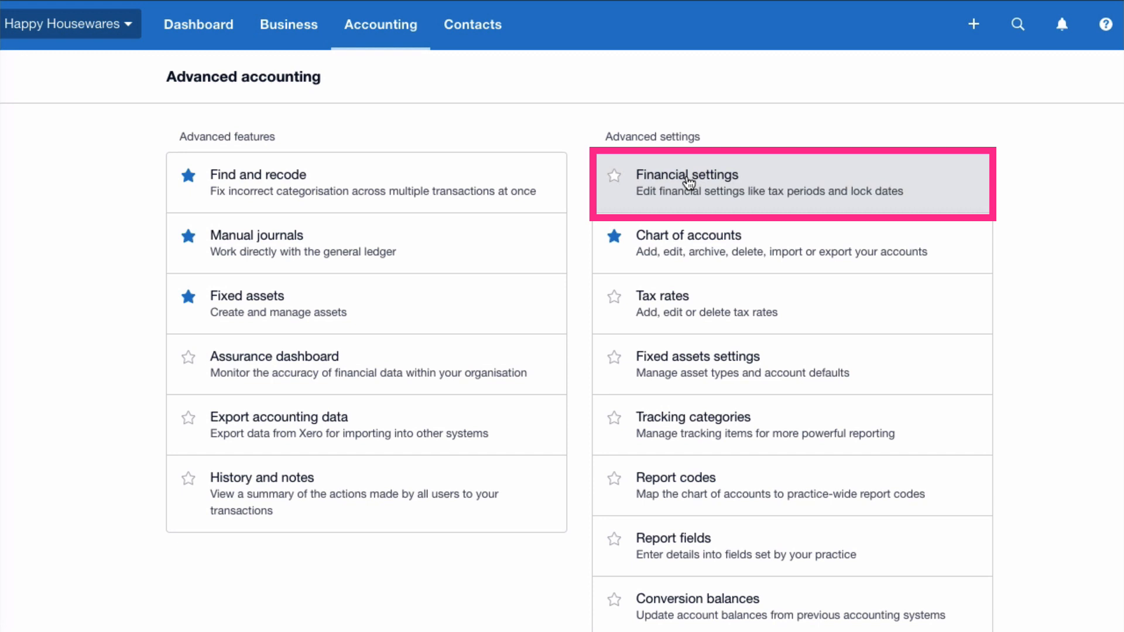
# Go to Financial settings and scroll to the empty Lock Dates fields below the 31 March year end.
pyautogui.click(686, 183)
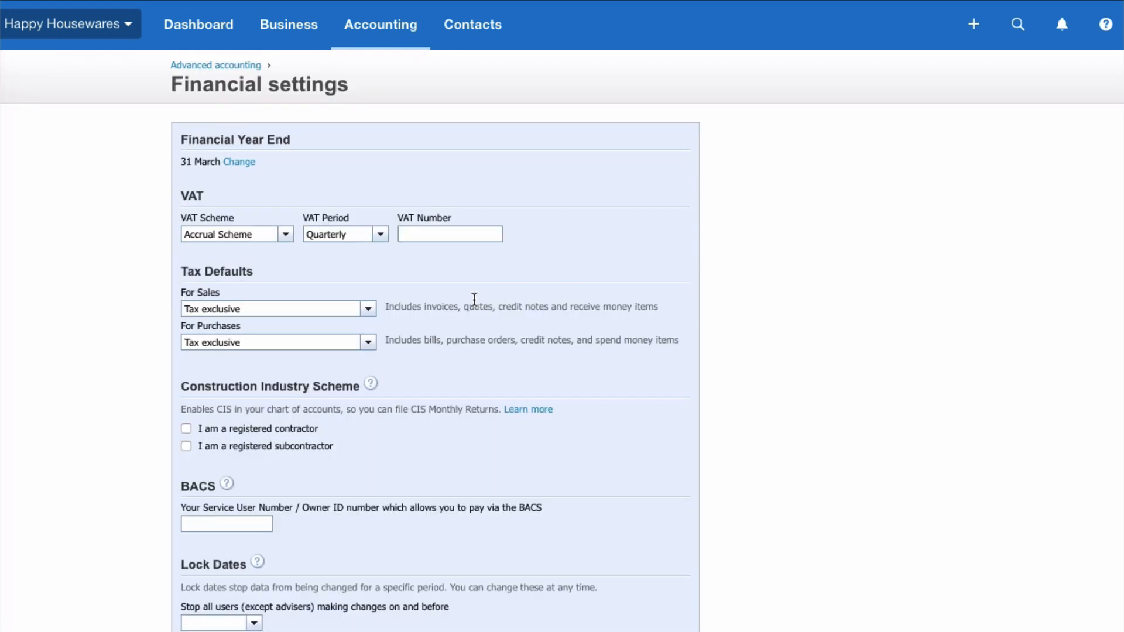
pyautogui.scroll(-3)
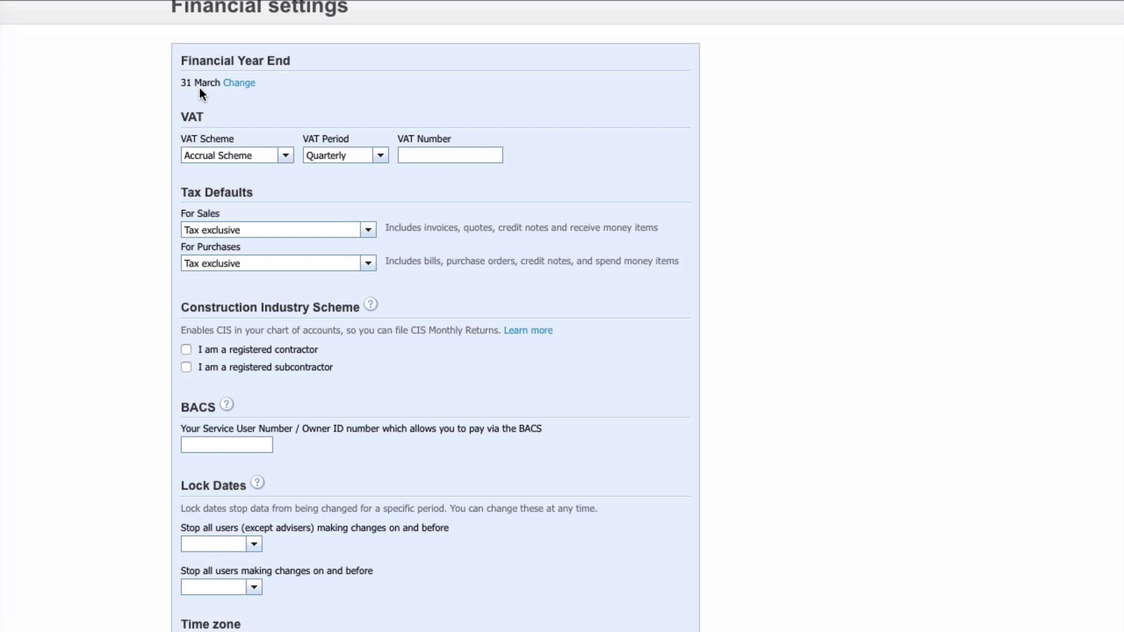
pyautogui.scroll(-3)
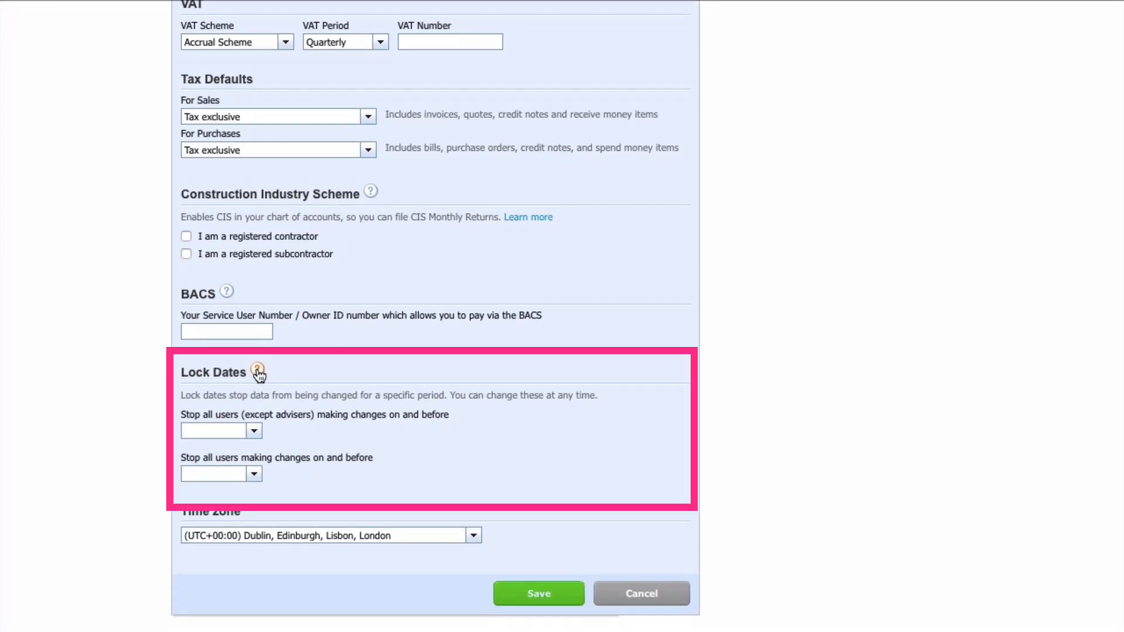
pyautogui.moveTo(258, 369)
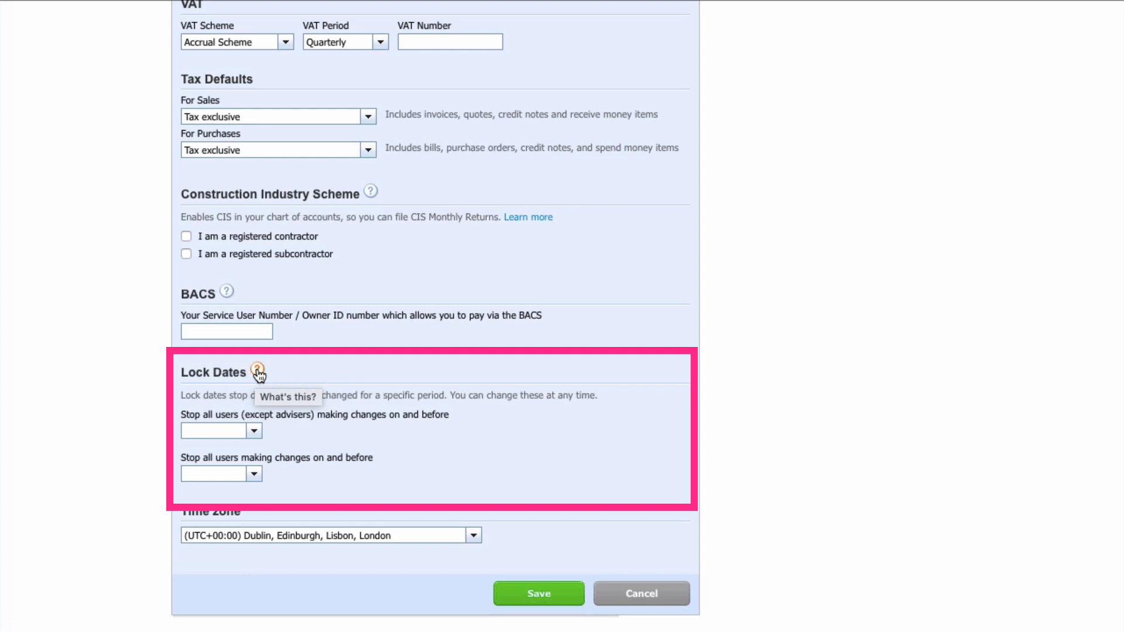
pyautogui.moveTo(203, 421)
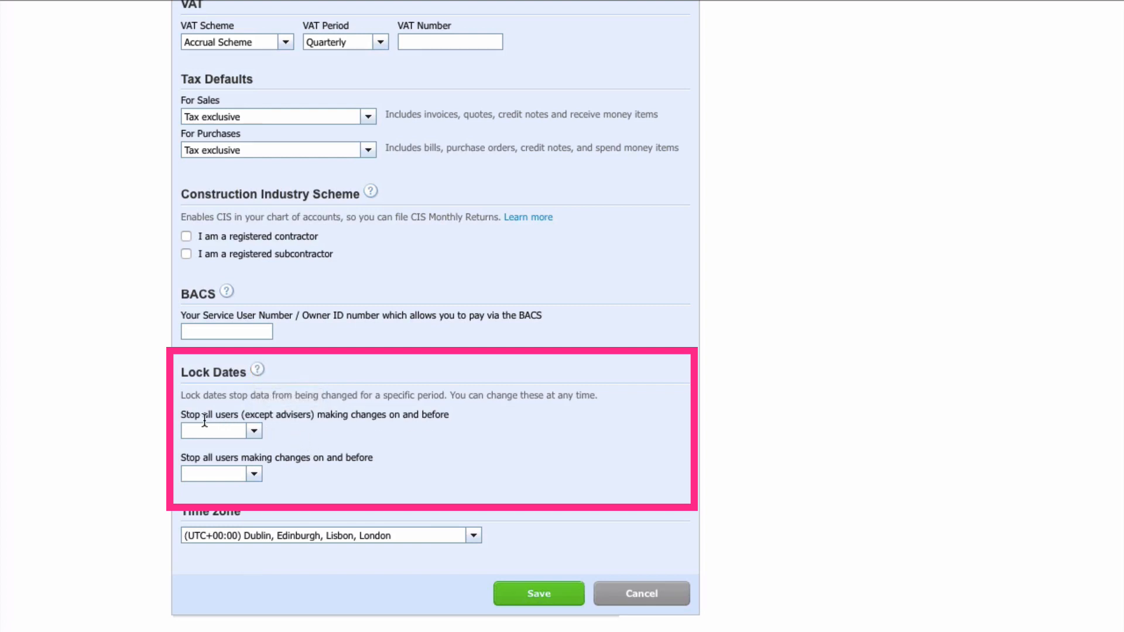
pyautogui.moveTo(301, 429)
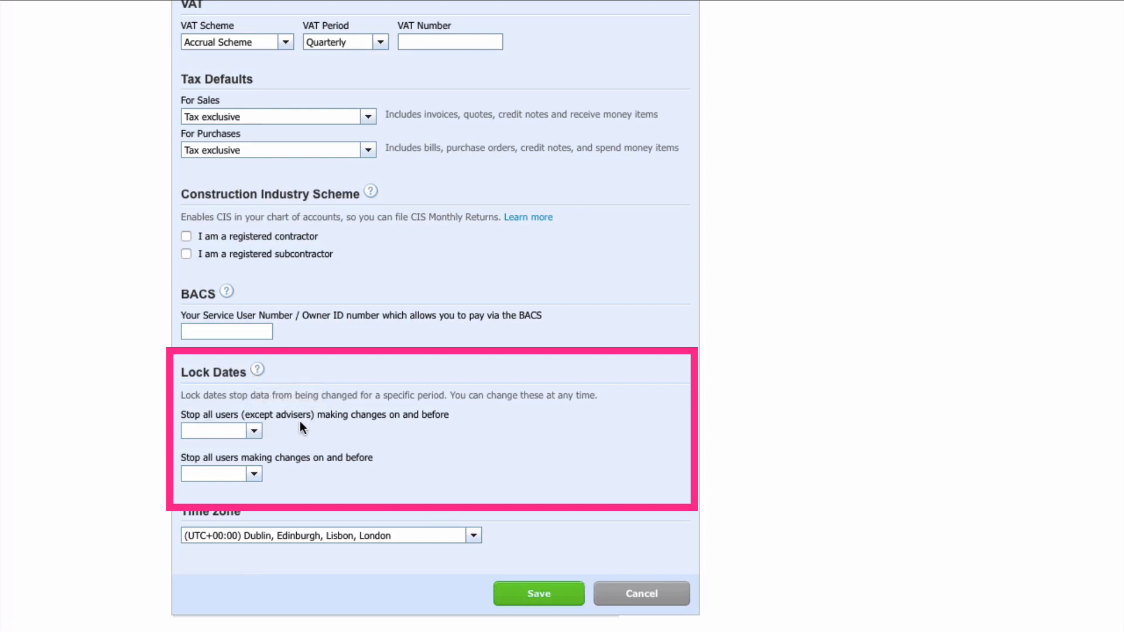
pyautogui.moveTo(295, 426)
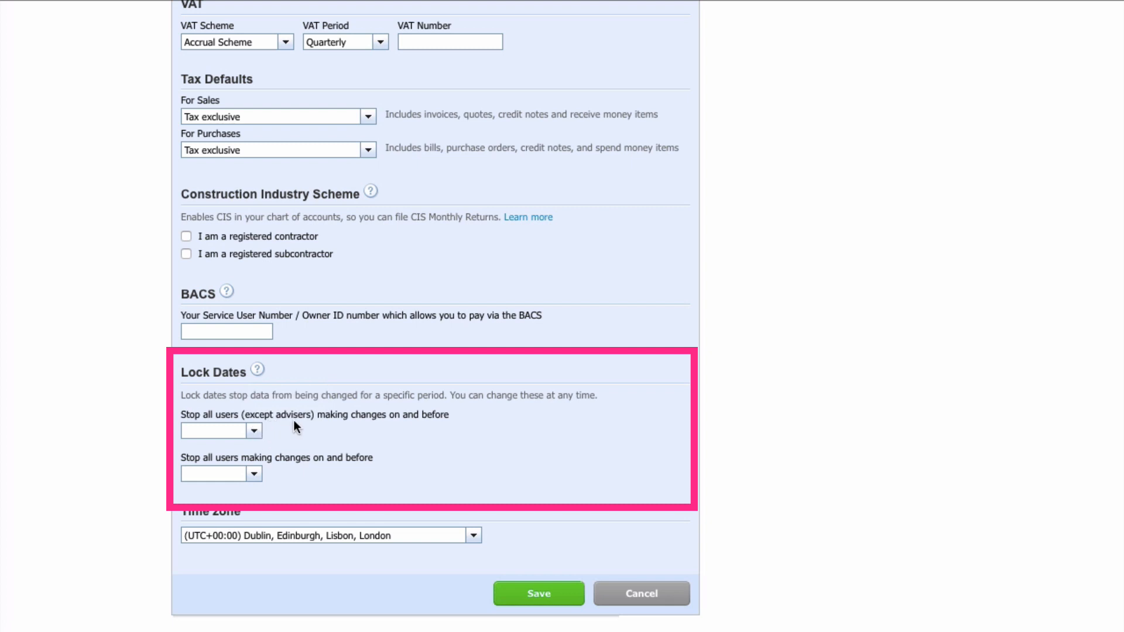
pyautogui.moveTo(206, 465)
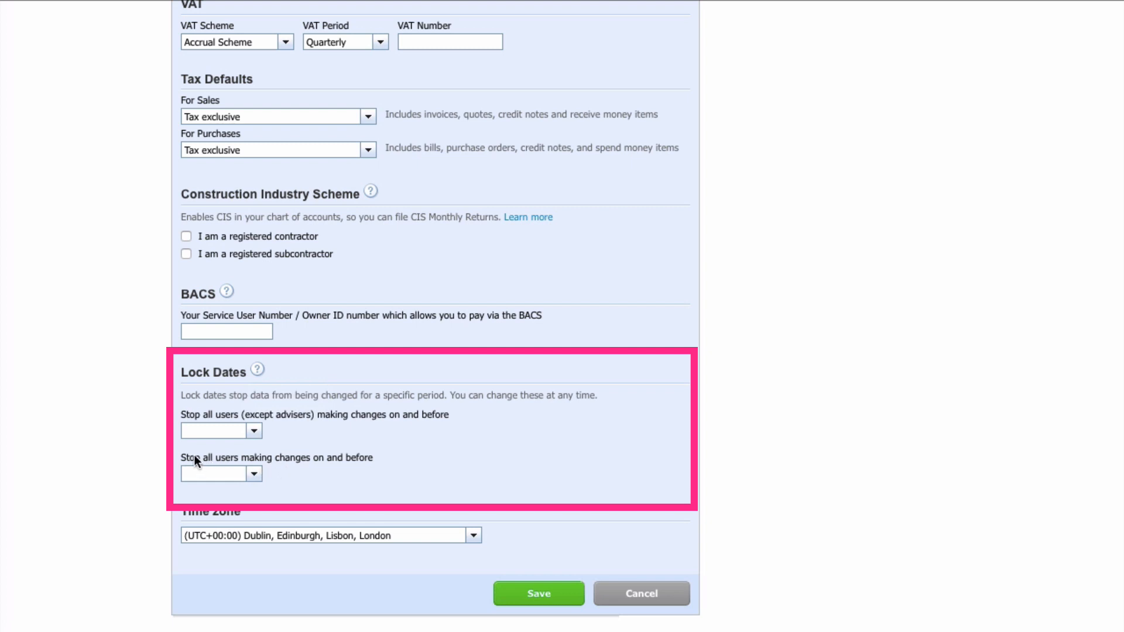
pyautogui.moveTo(327, 472)
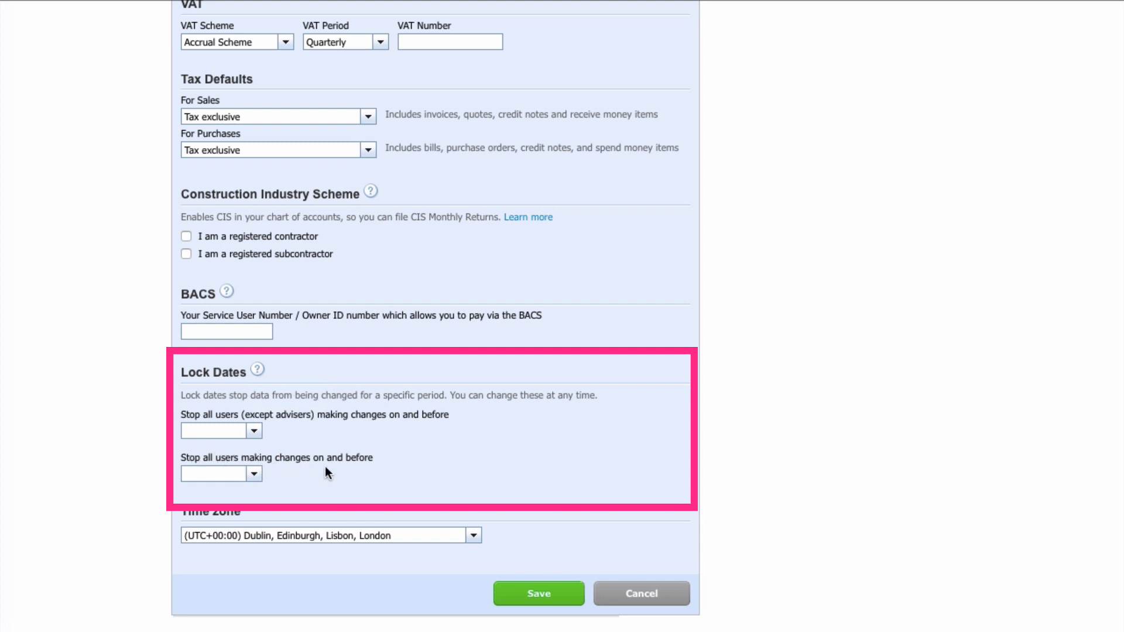
pyautogui.moveTo(256, 476)
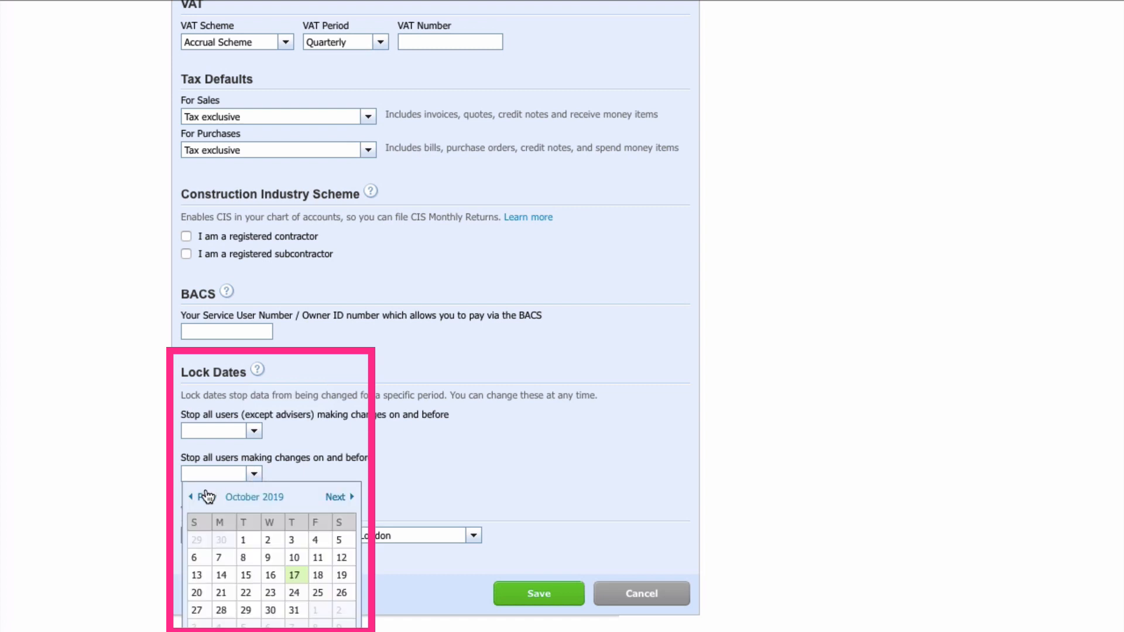
# Choose 31 Mar 2019 as the 'Stop all users making changes on and before' lock date.
pyautogui.click(202, 496)
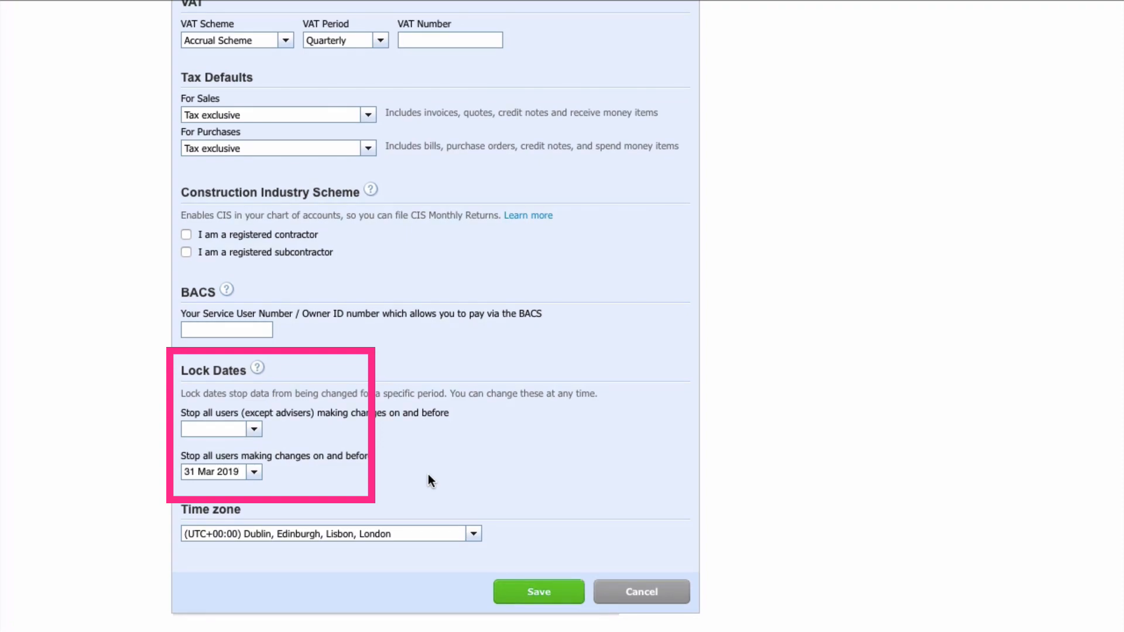
pyautogui.click(539, 591)
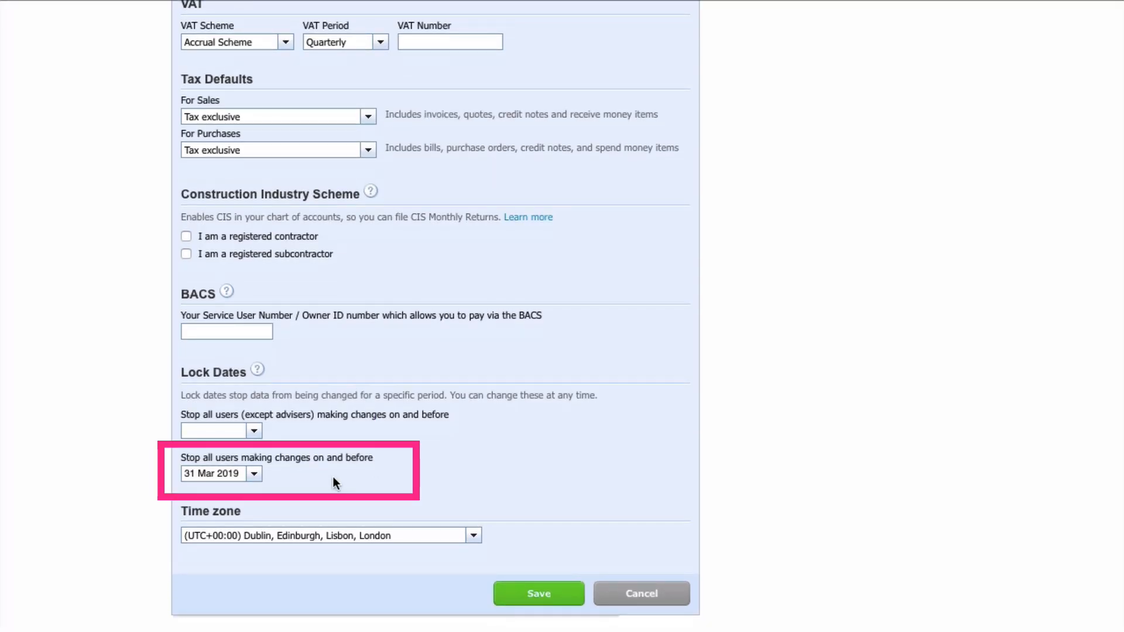
pyautogui.moveTo(287, 482)
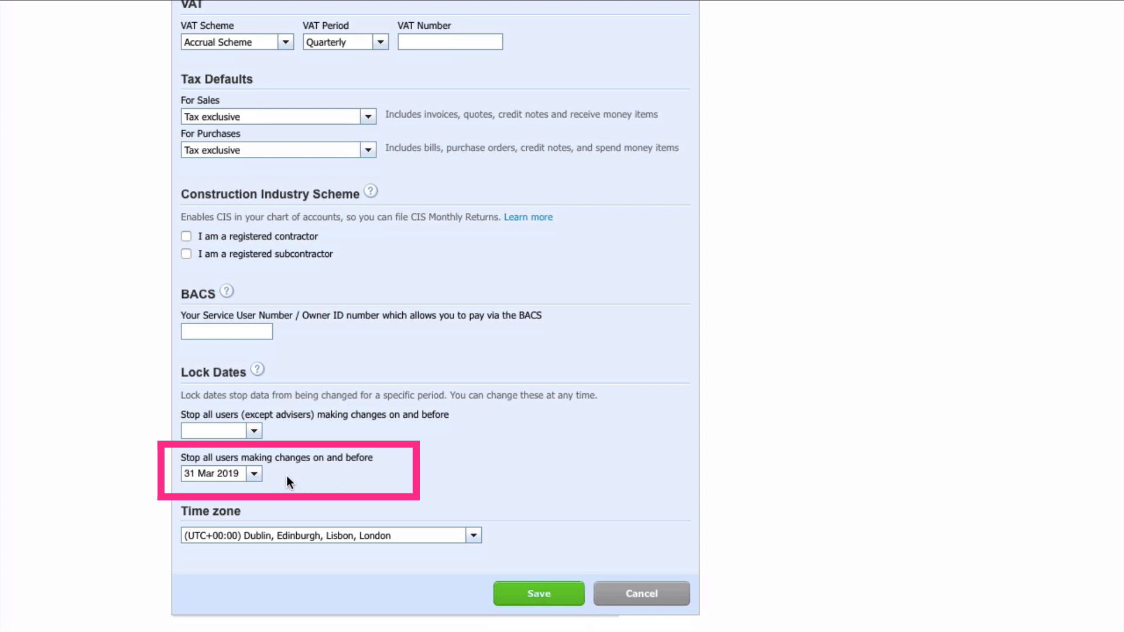
pyautogui.moveTo(347, 476)
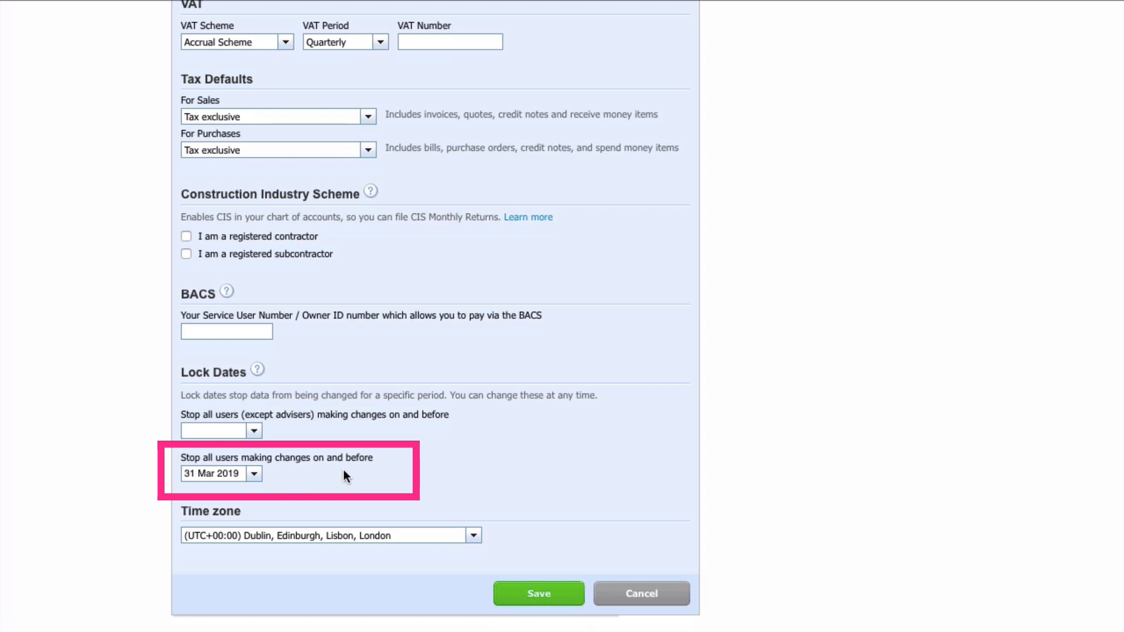
pyautogui.moveTo(277, 500)
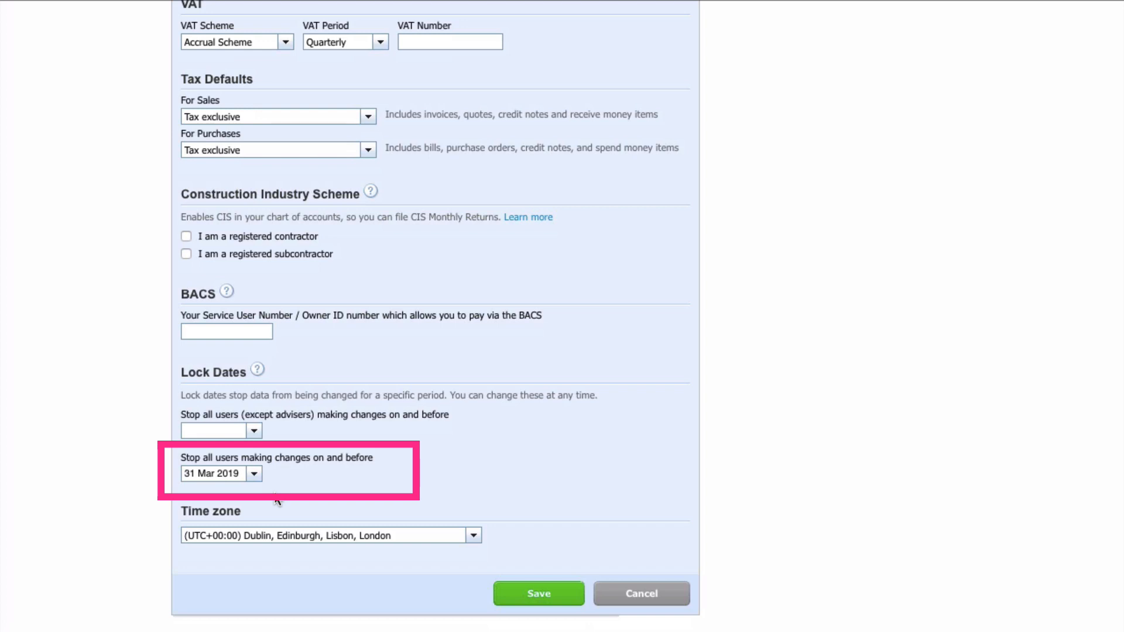
pyautogui.moveTo(212, 488)
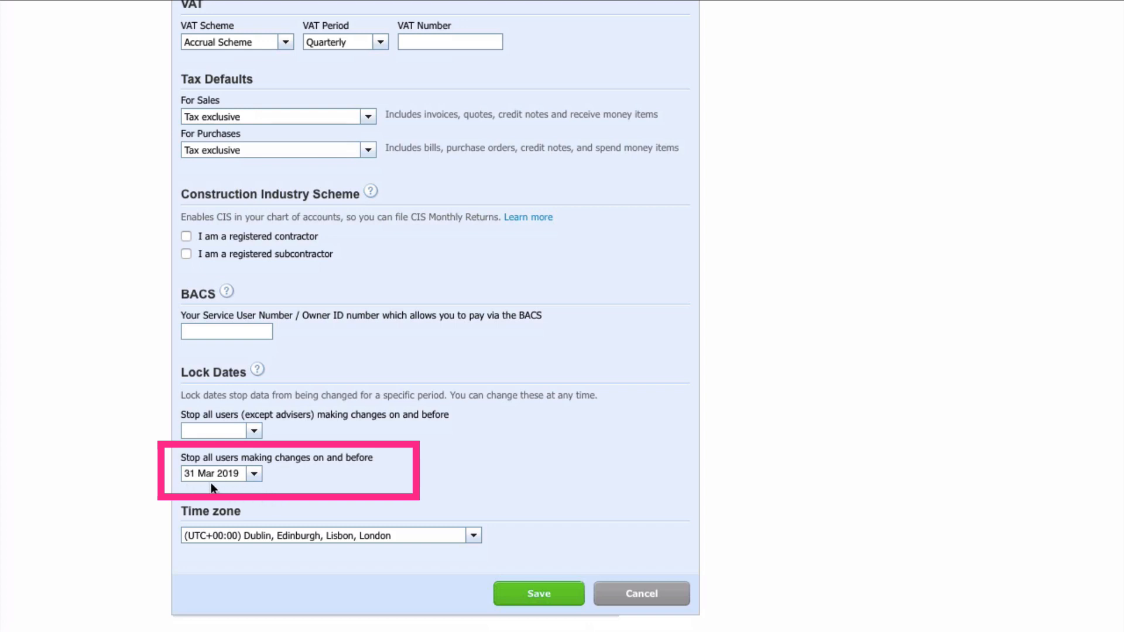
pyautogui.moveTo(292, 487)
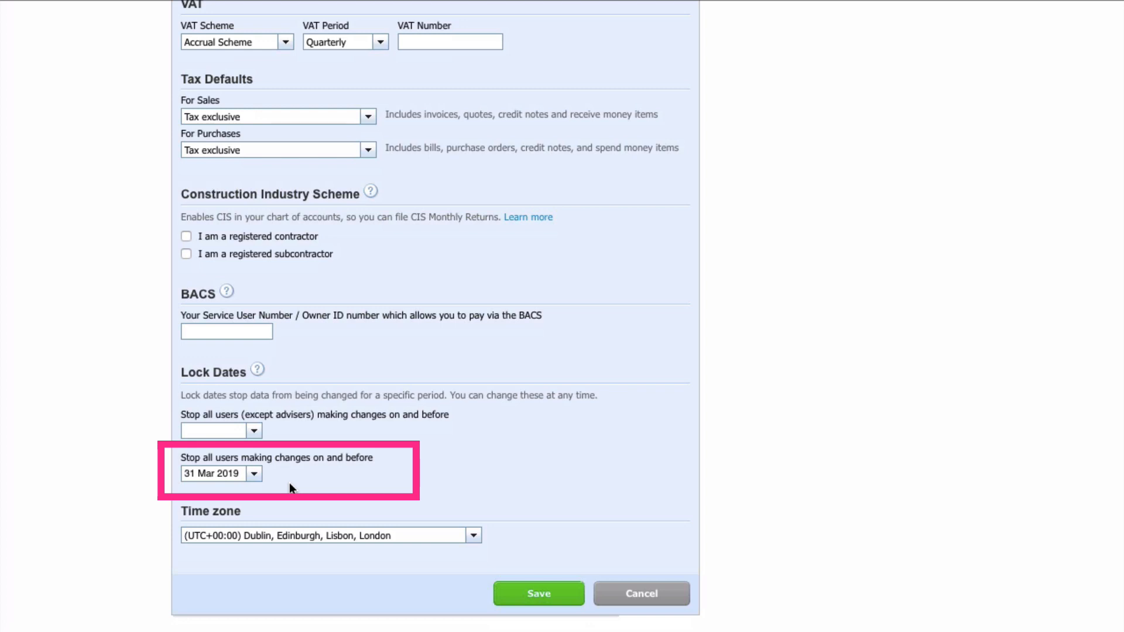
pyautogui.moveTo(274, 480)
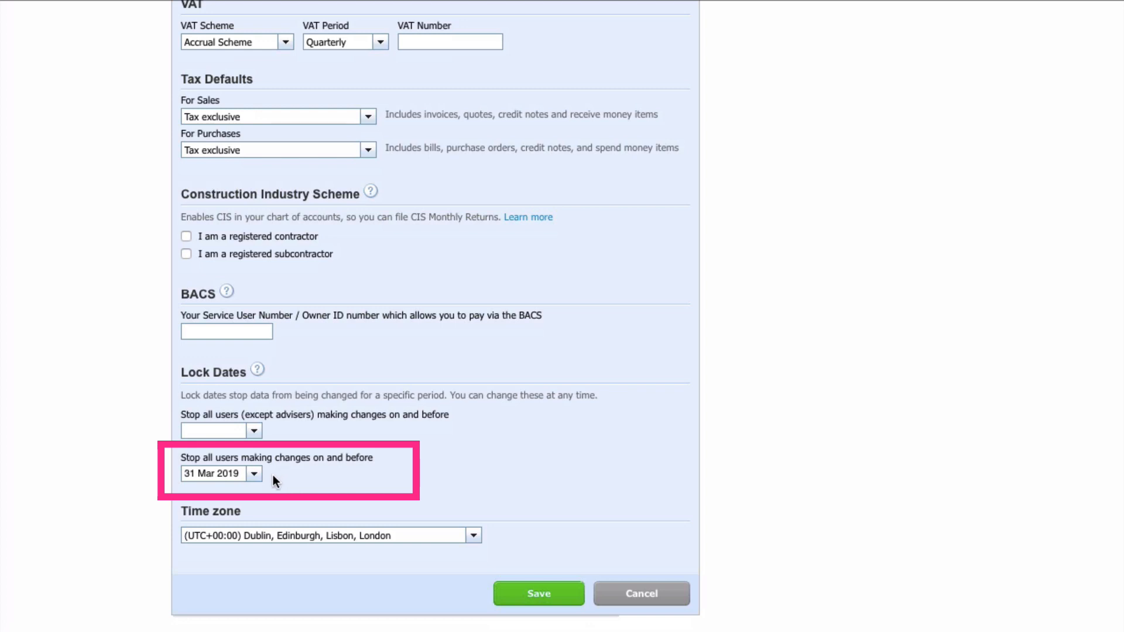
# Save the lock dates, then give the draft Brilliant Bank bill the reference 1234.
pyautogui.click(289, 24)
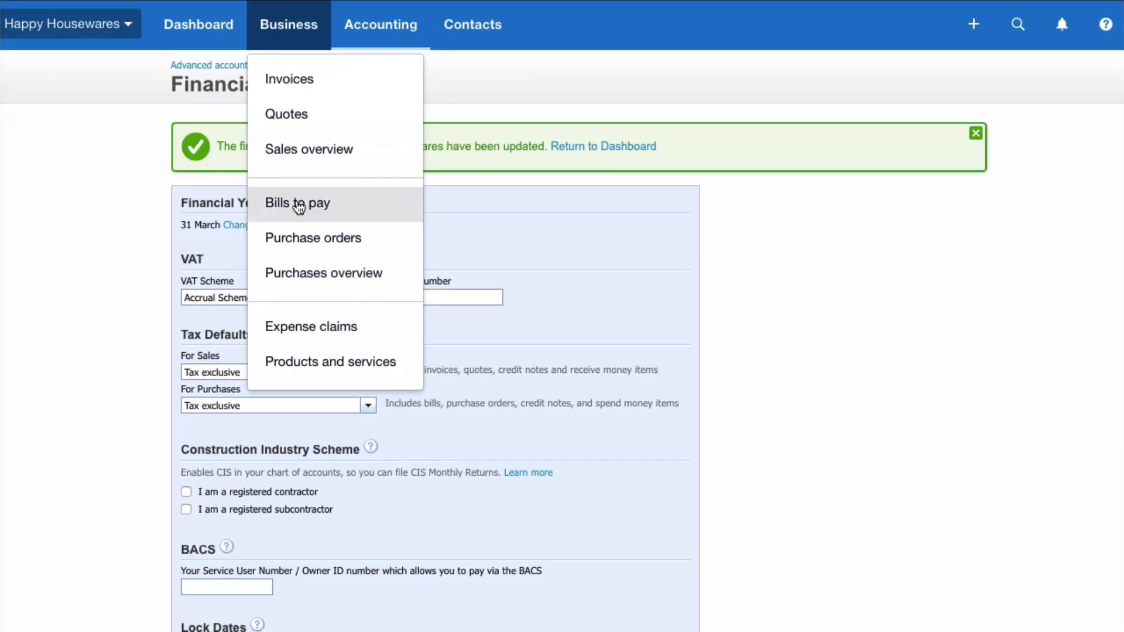
pyautogui.click(296, 202)
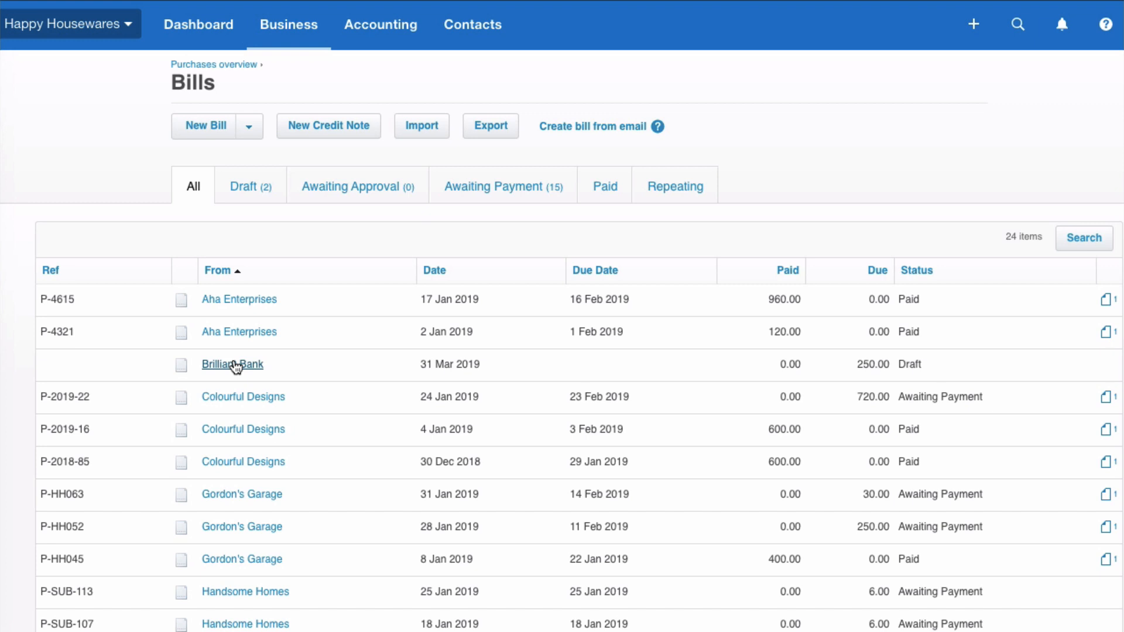
pyautogui.click(232, 364)
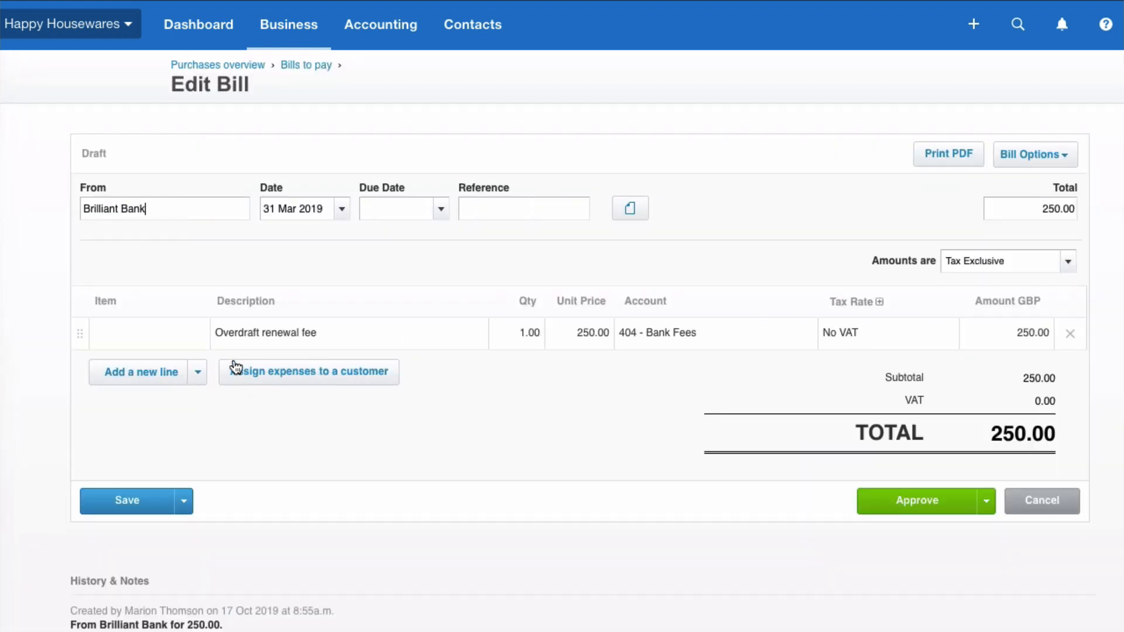
pyautogui.click(524, 209)
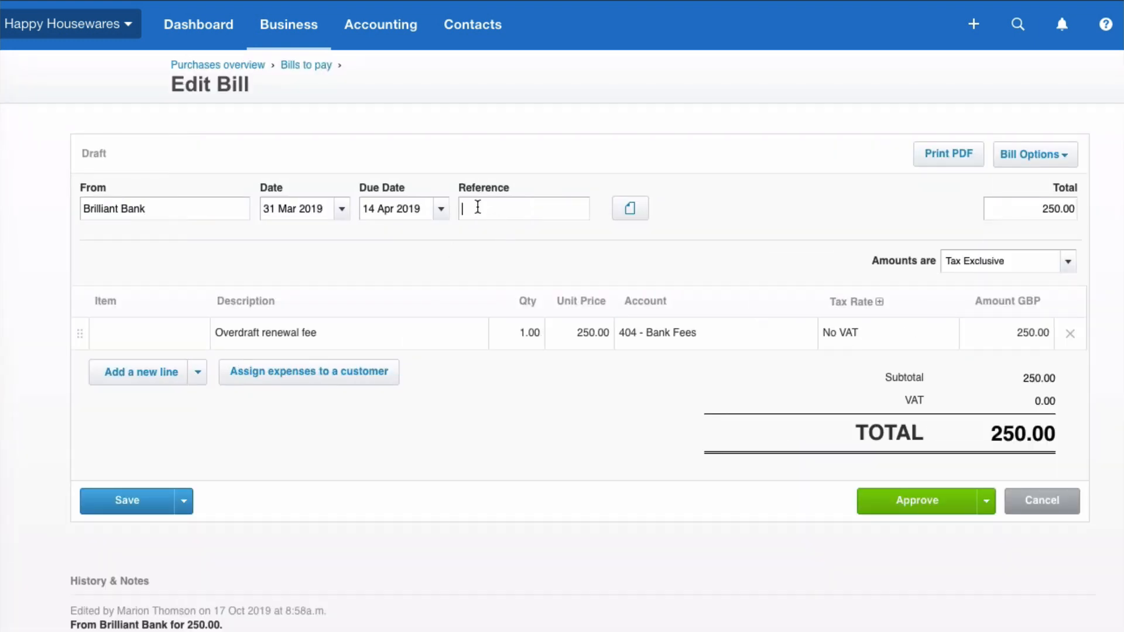
pyautogui.write('1234')
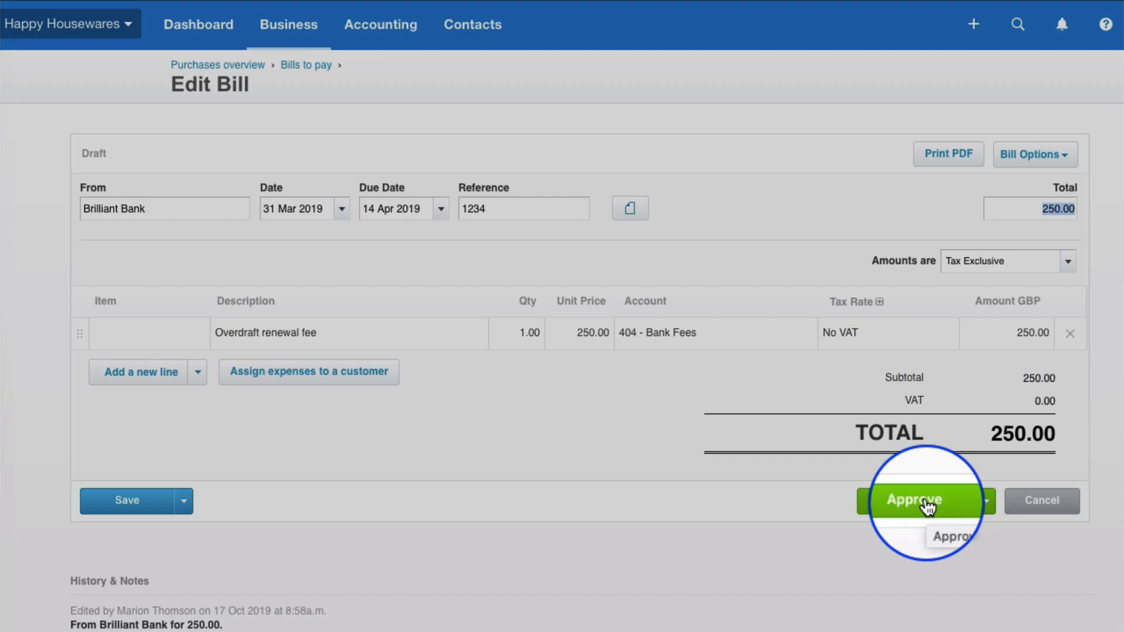
# Attempt to approve bill 1234 and see the error that accounts are locked until 31 Mar 2019.
pyautogui.click(912, 500)
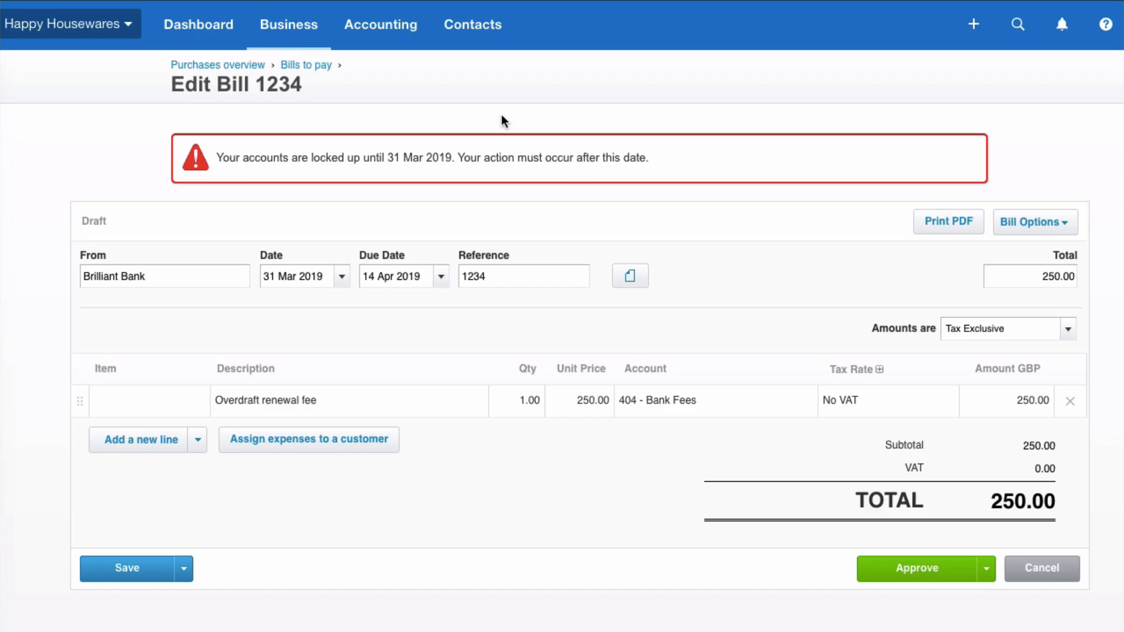
pyautogui.moveTo(229, 176)
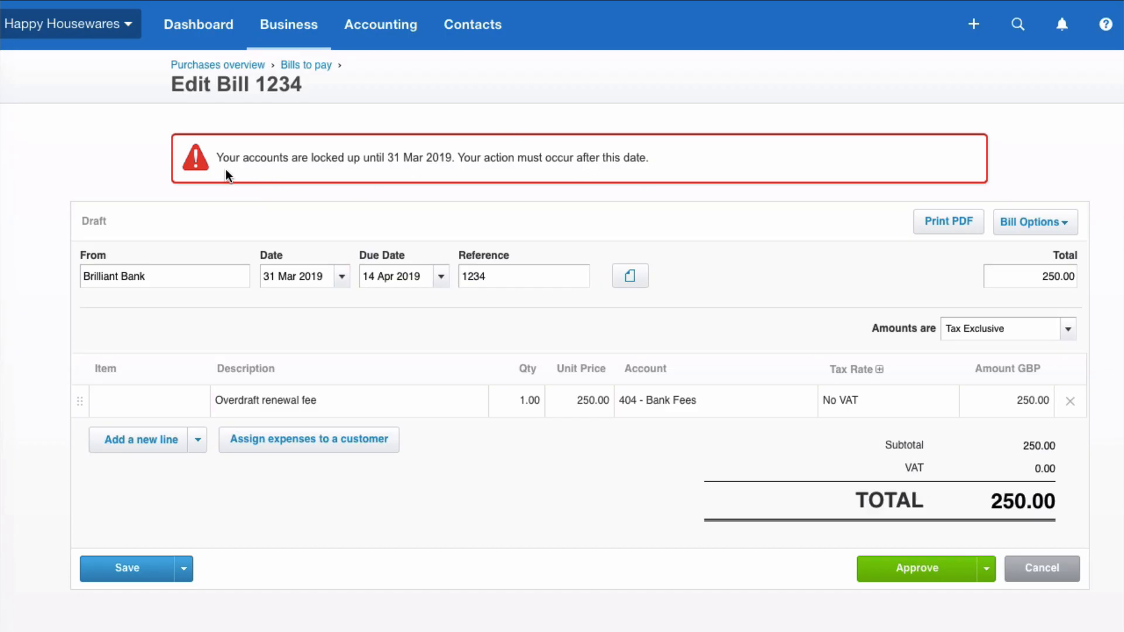
pyautogui.moveTo(399, 175)
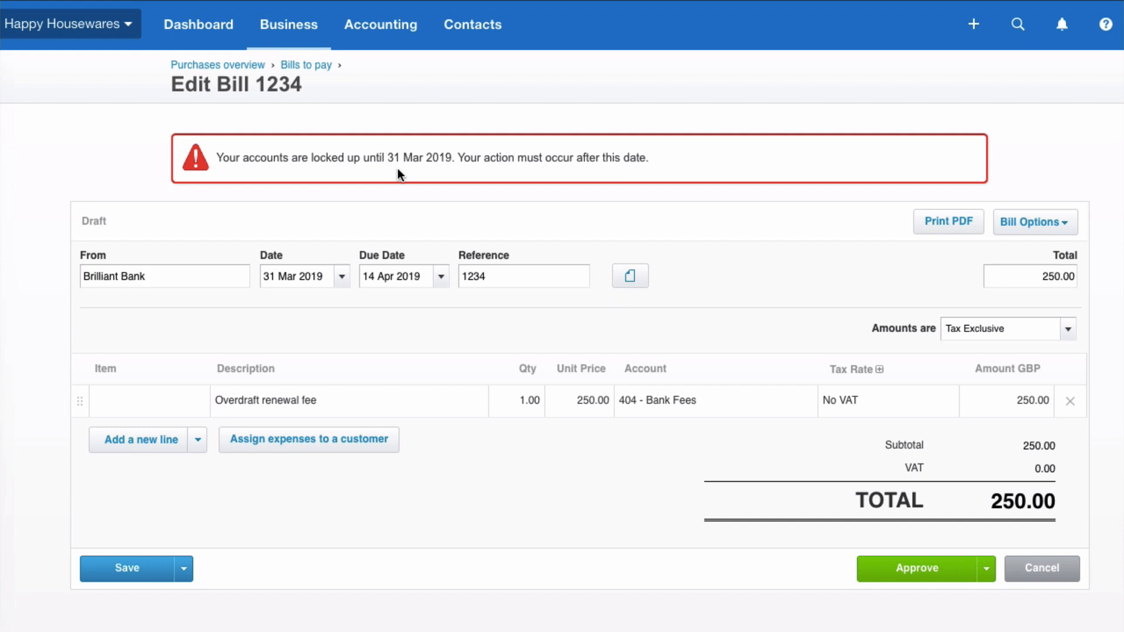
pyautogui.moveTo(478, 168)
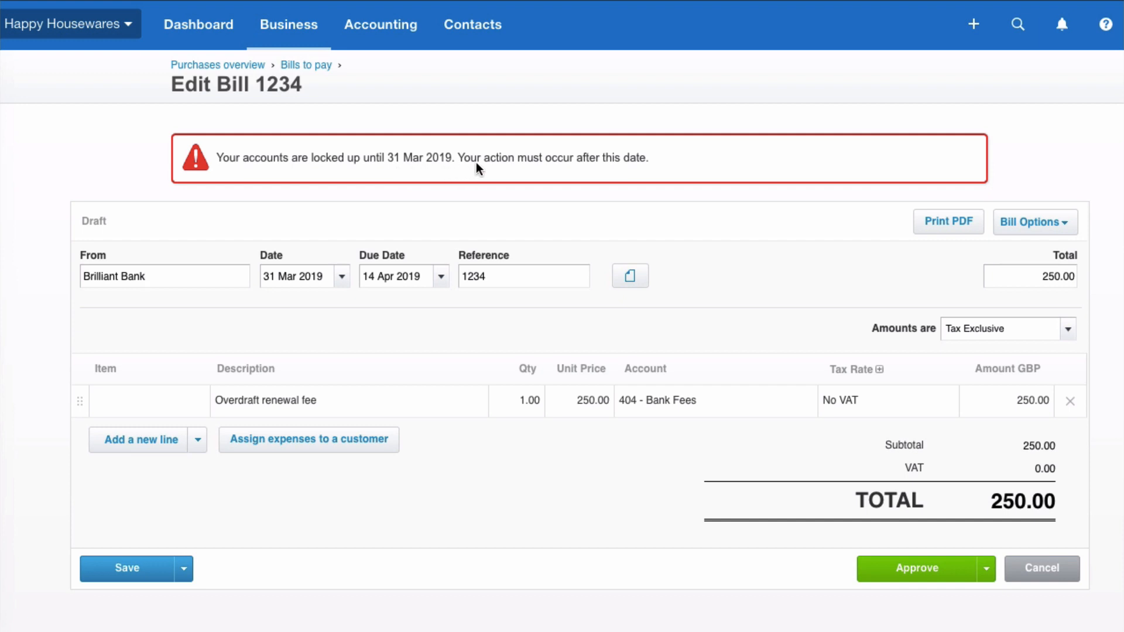
pyautogui.moveTo(679, 254)
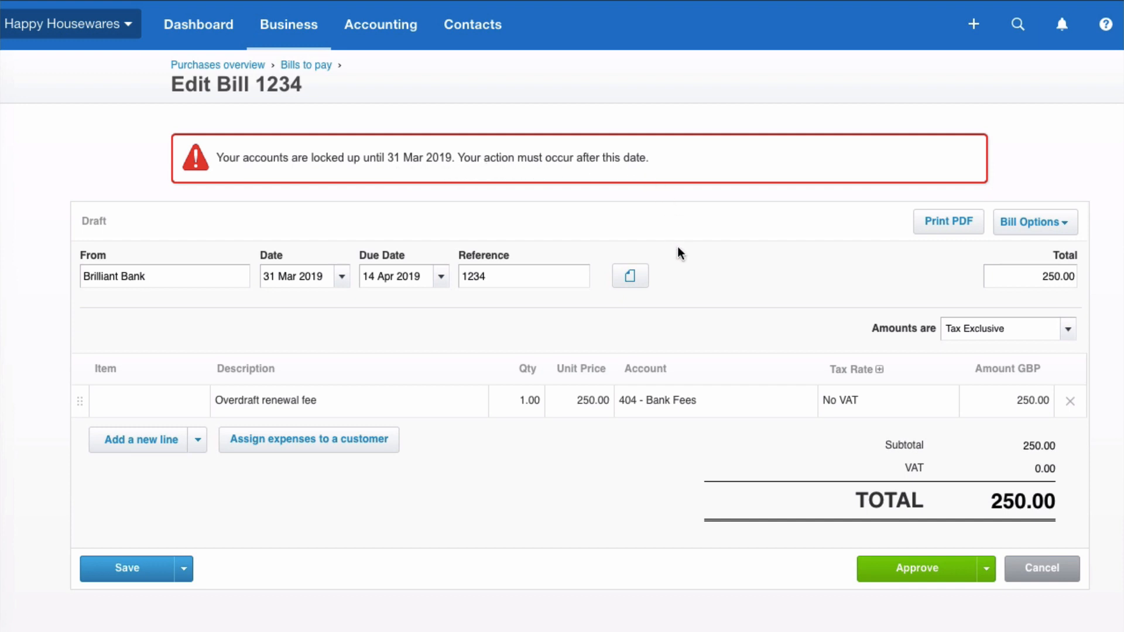
pyautogui.scroll(-3)
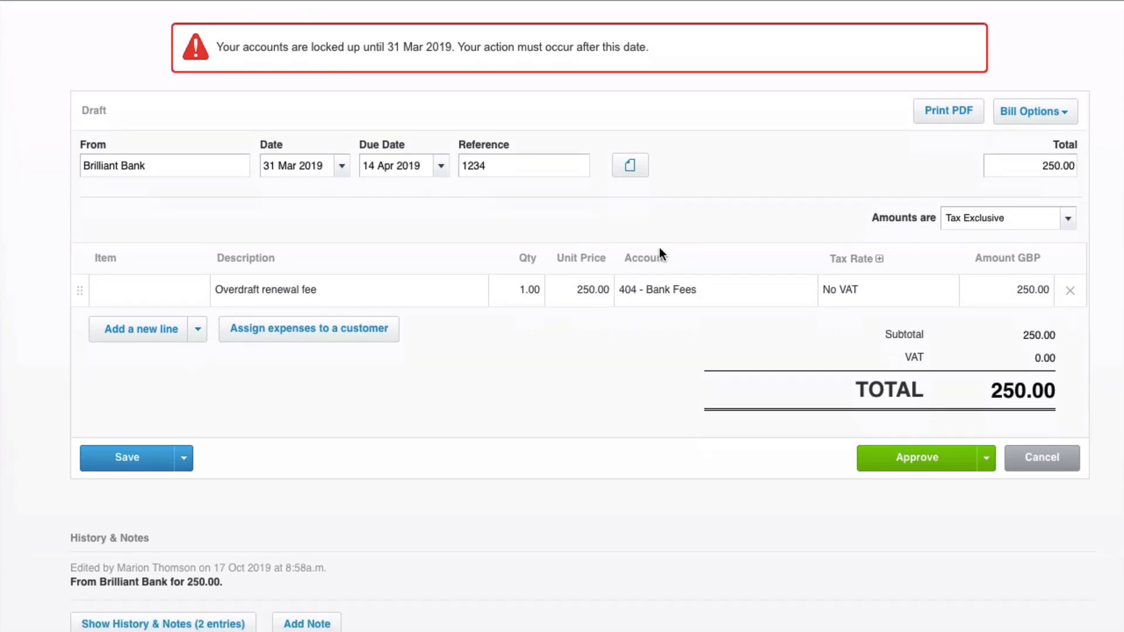
pyautogui.moveTo(452, 317)
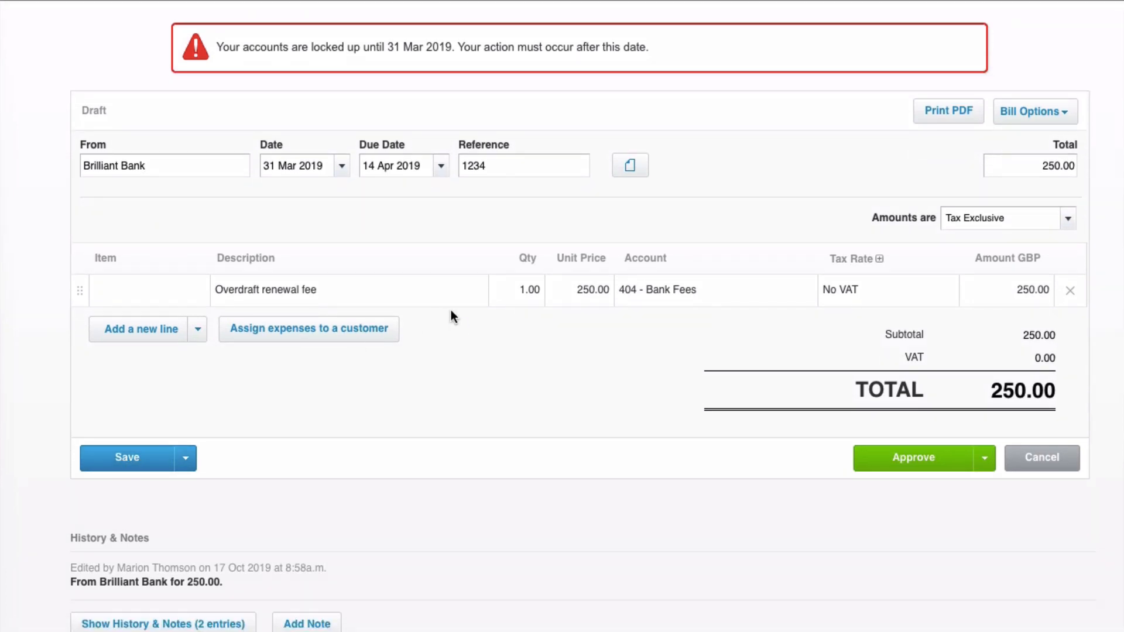
# Keep bill 1234 as a draft and return to Financial settings via Accounting > Advanced.
pyautogui.click(127, 458)
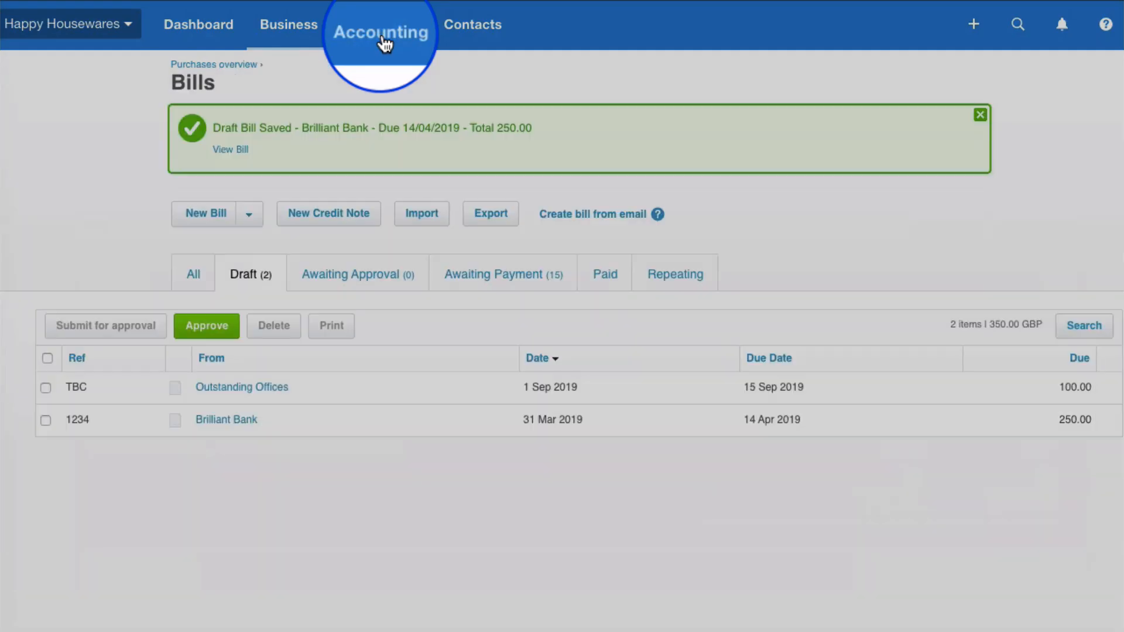
pyautogui.click(381, 25)
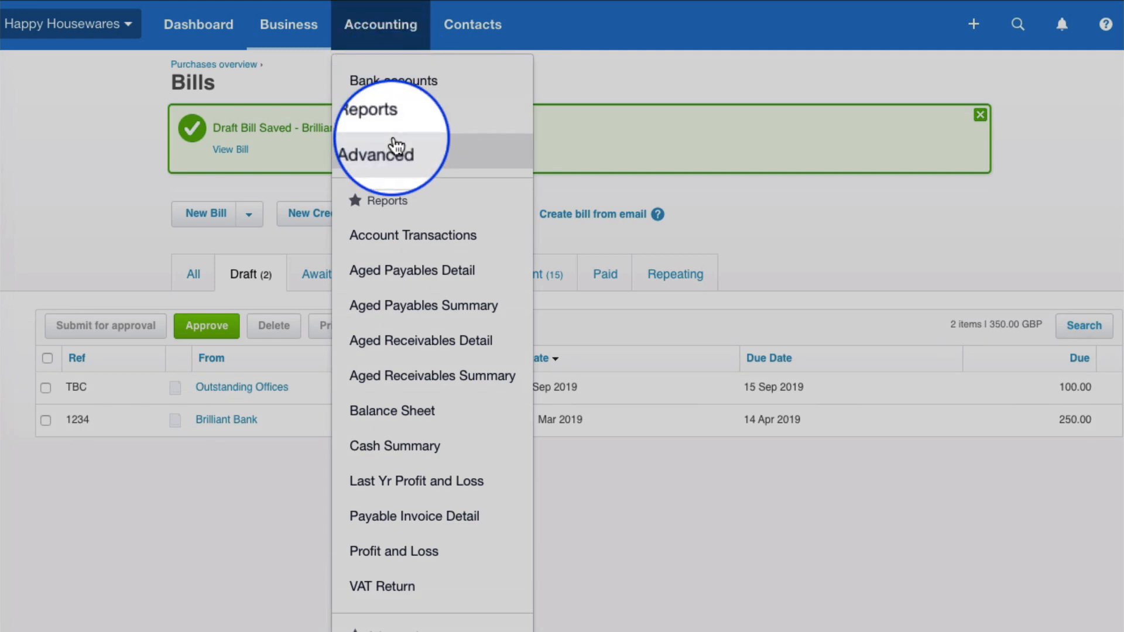
pyautogui.click(375, 155)
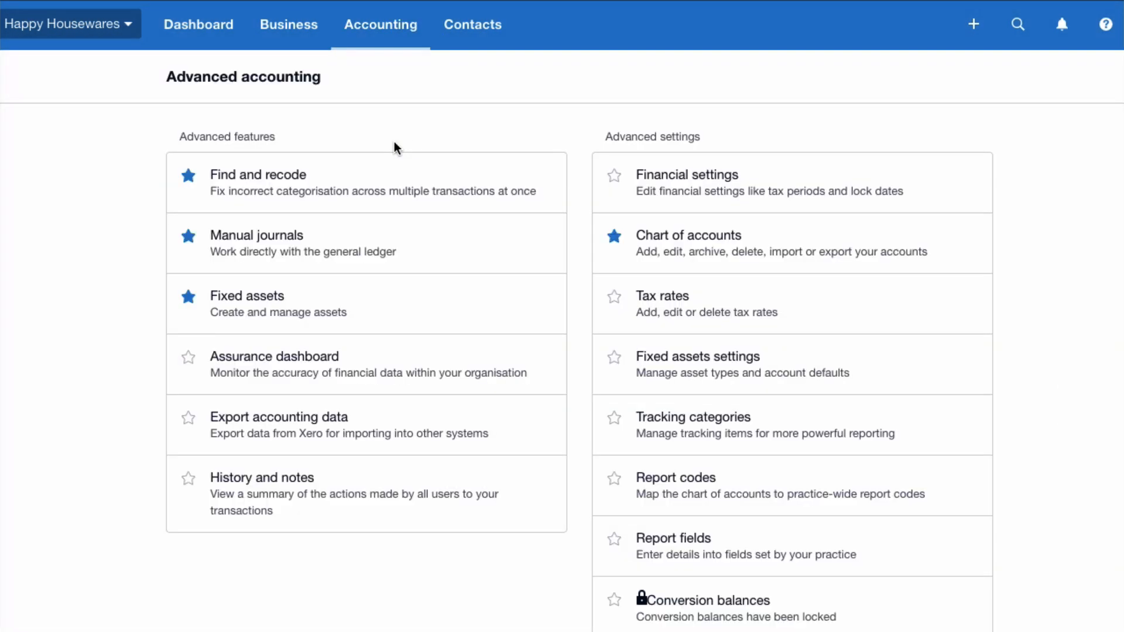
pyautogui.moveTo(674, 183)
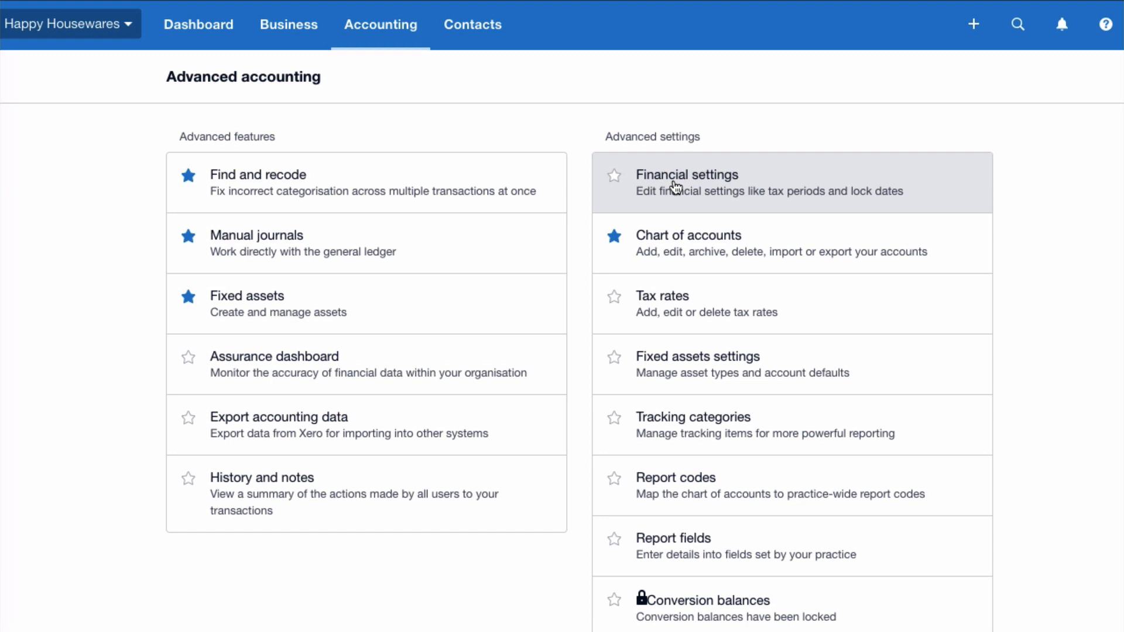
pyautogui.click(686, 174)
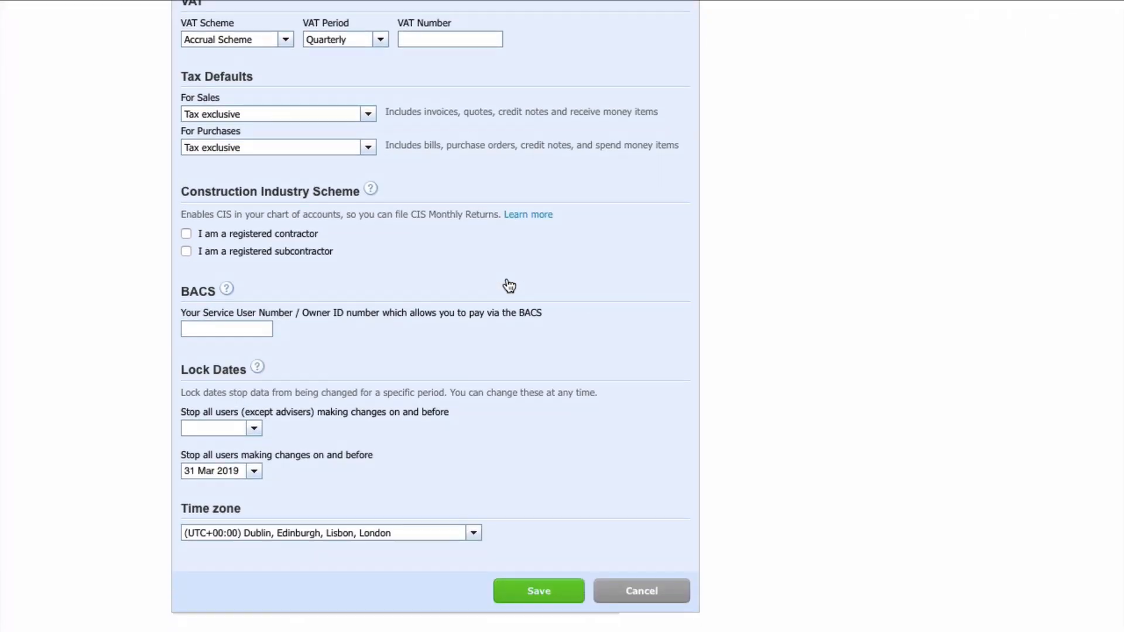
# Move the 31 Mar 2019 lock to 'all users except advisers', clearing the all-users date, and save.
pyautogui.click(253, 429)
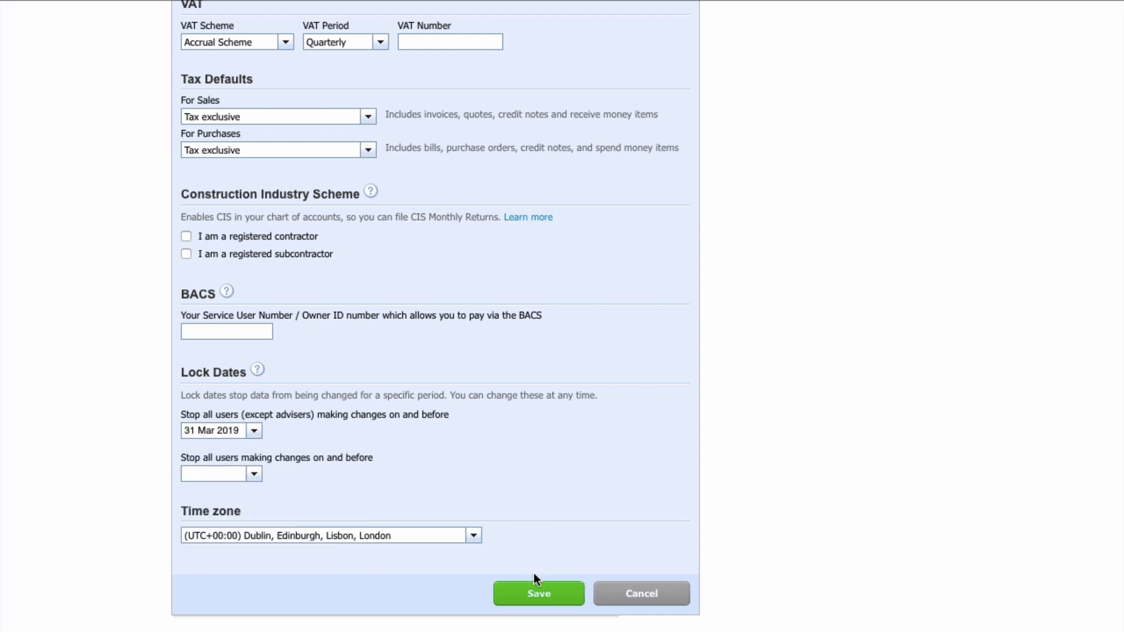
pyautogui.click(539, 592)
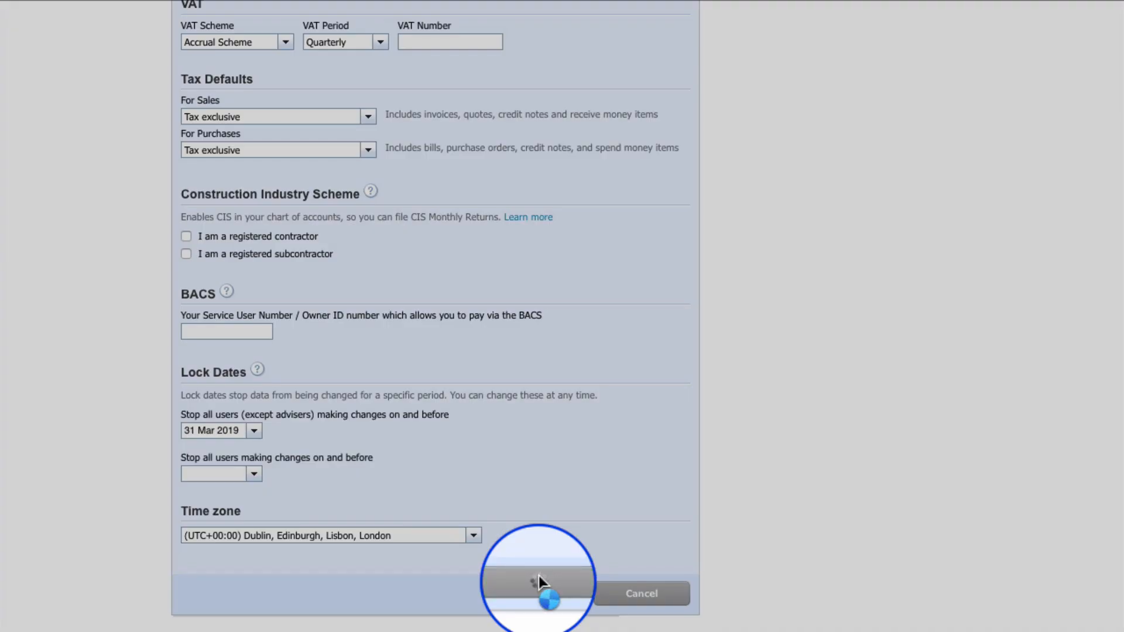
pyautogui.click(288, 25)
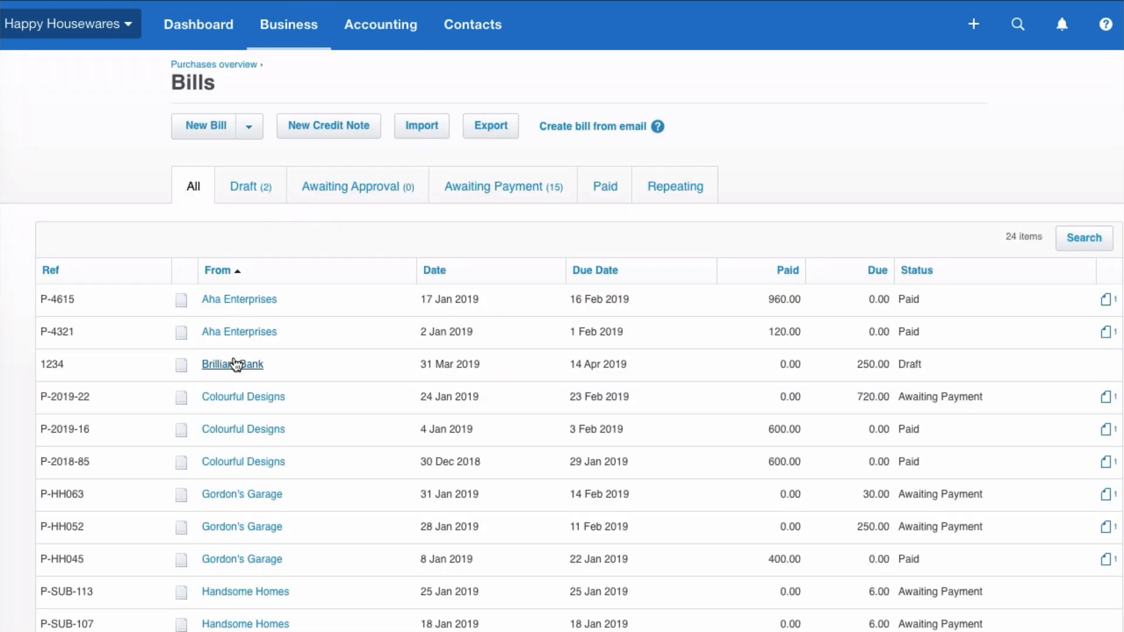
# Approve Brilliant Bank bill 1234 so it is awaiting payment.
pyautogui.click(231, 364)
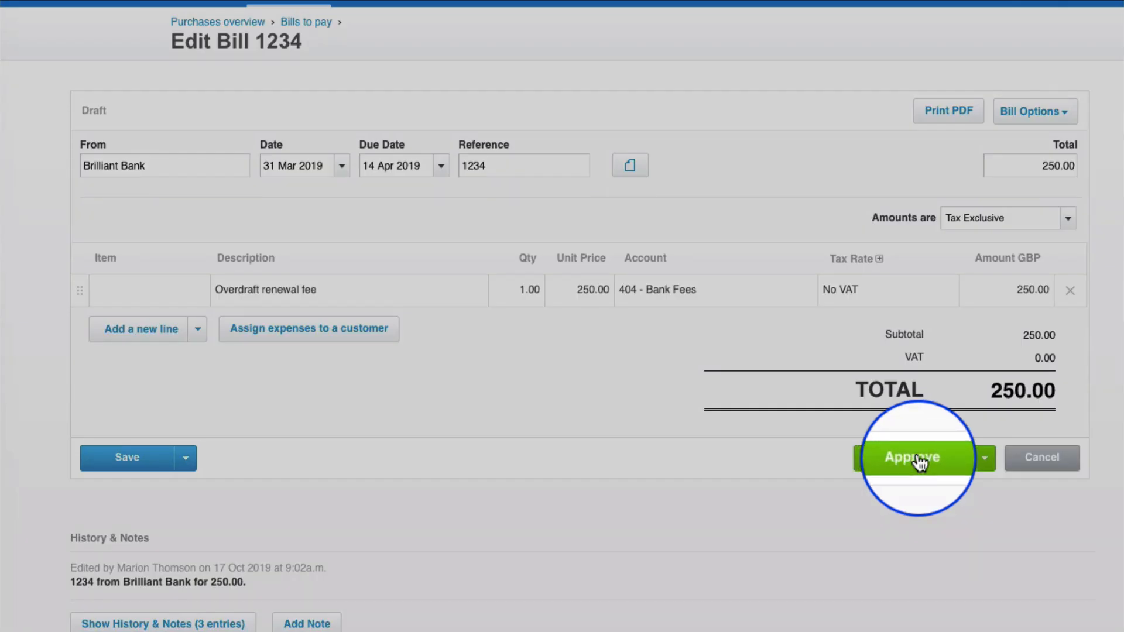
pyautogui.click(912, 458)
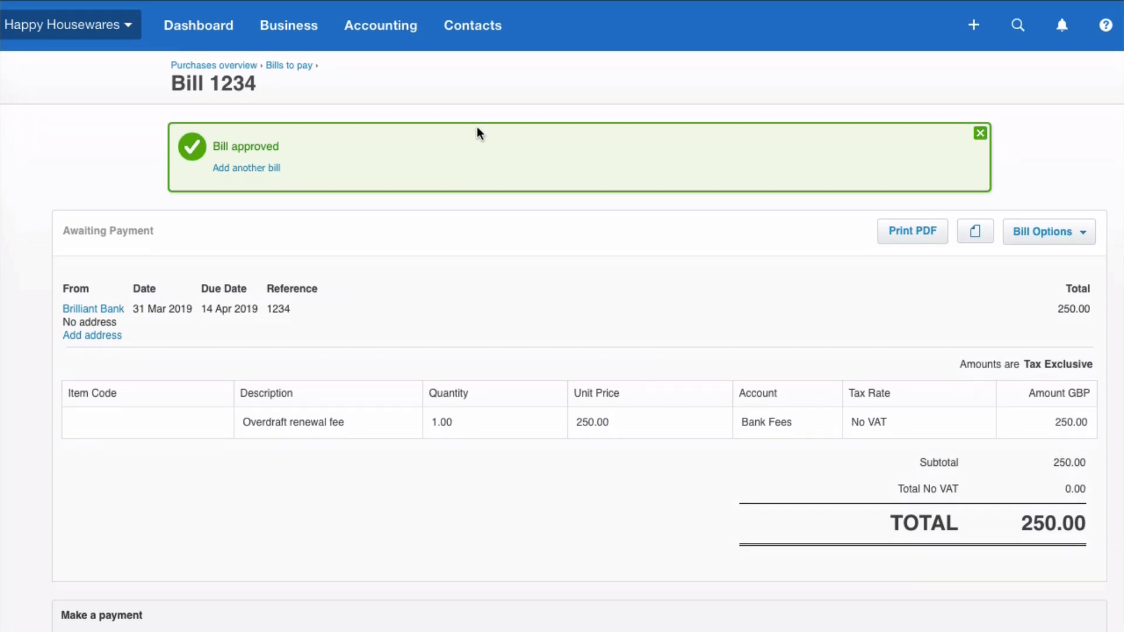
pyautogui.click(381, 25)
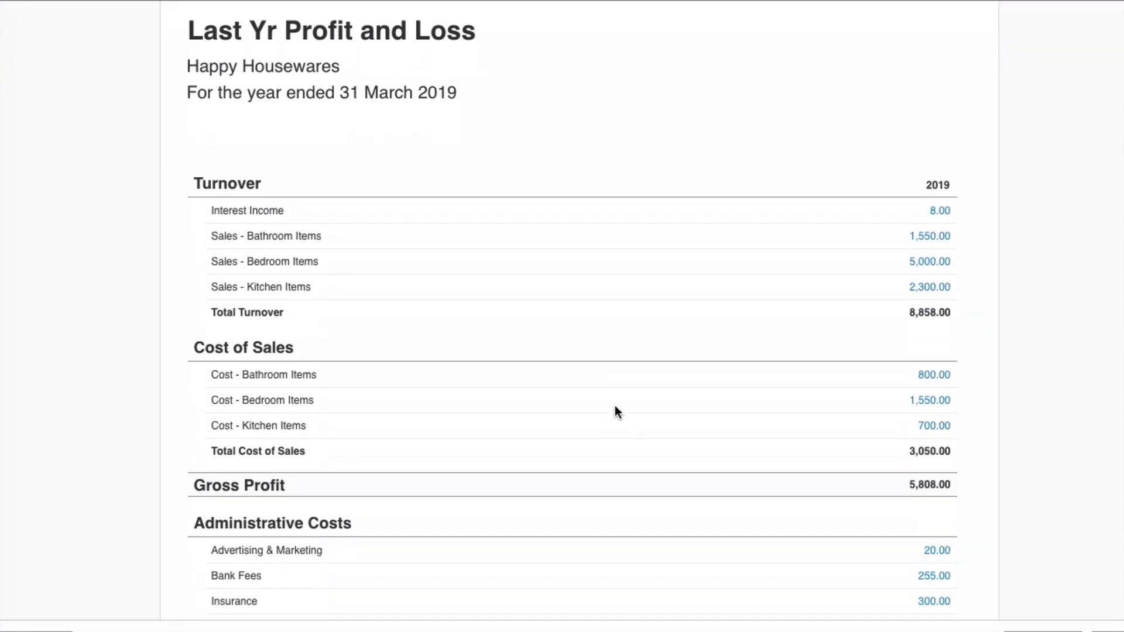
# Confirm Last Yr Profit and Loss now shows Bank Fees 255.00 and operating profit 4,295.00.
pyautogui.scroll(-3)
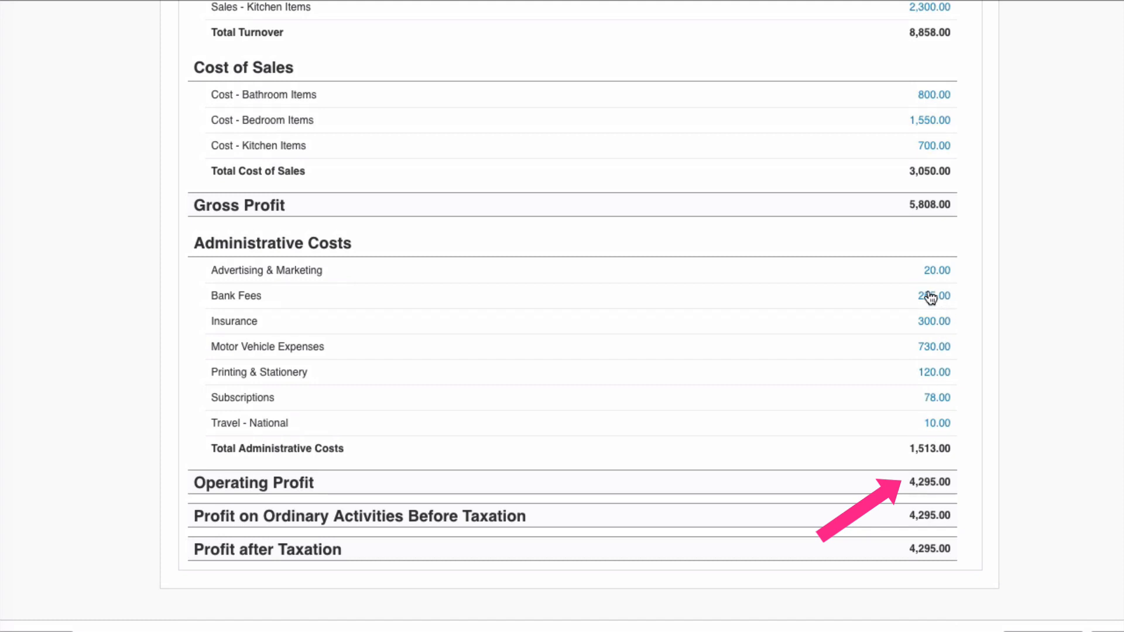
pyautogui.scroll(3)
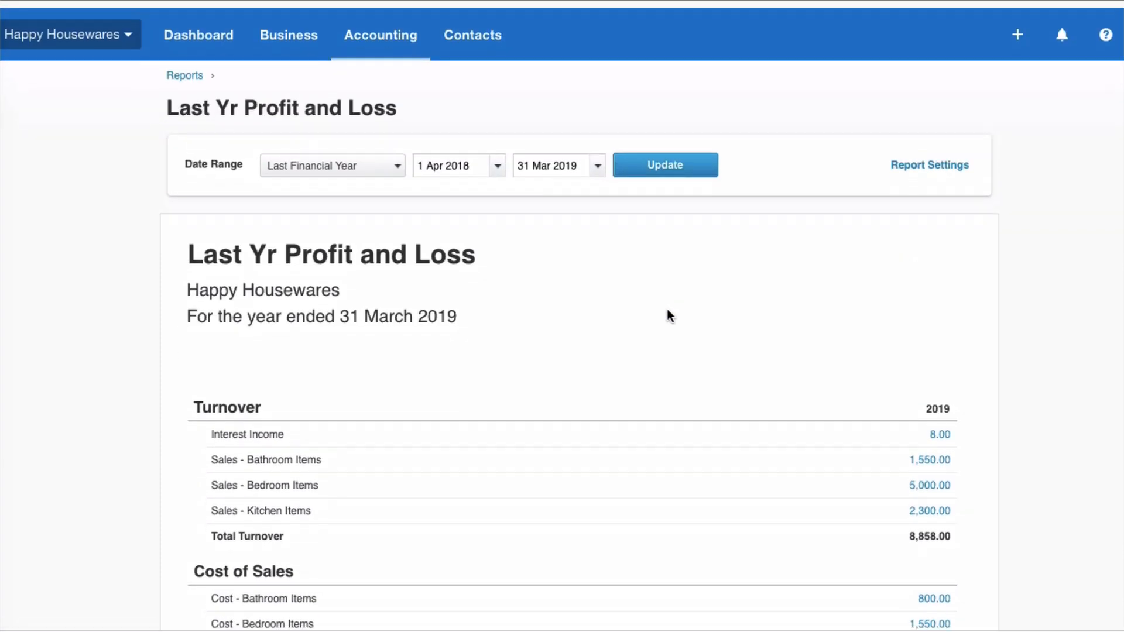
pyautogui.click(381, 34)
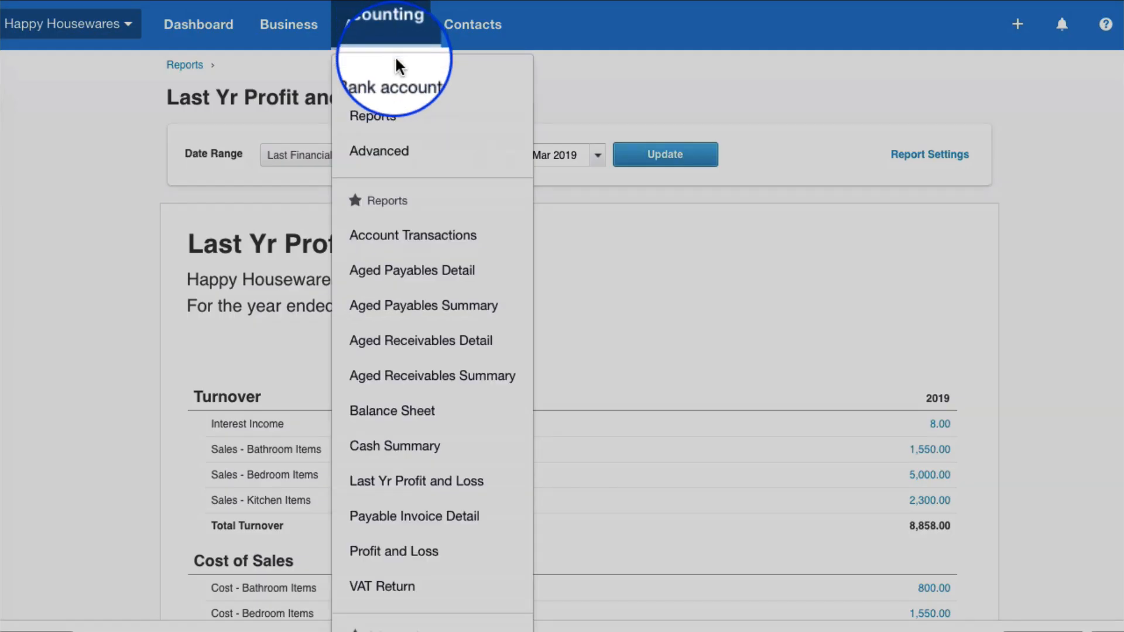
# View the Lock Dates section in Financial settings: advisers-only lock 31 Mar 2019, no all-users lock.
pyautogui.click(378, 151)
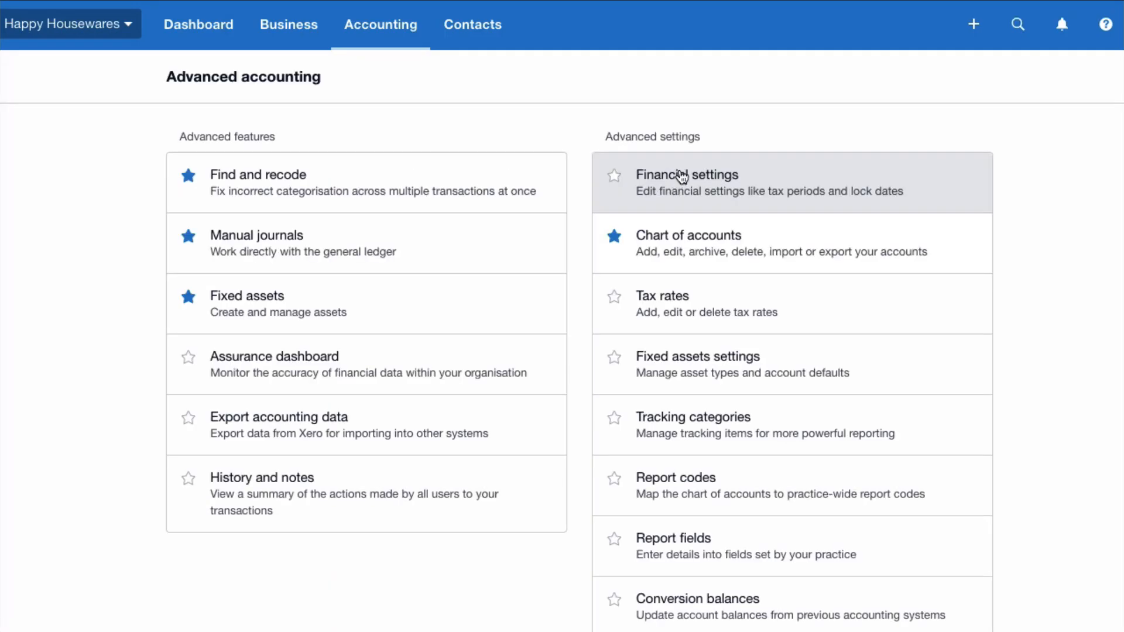
pyautogui.click(686, 183)
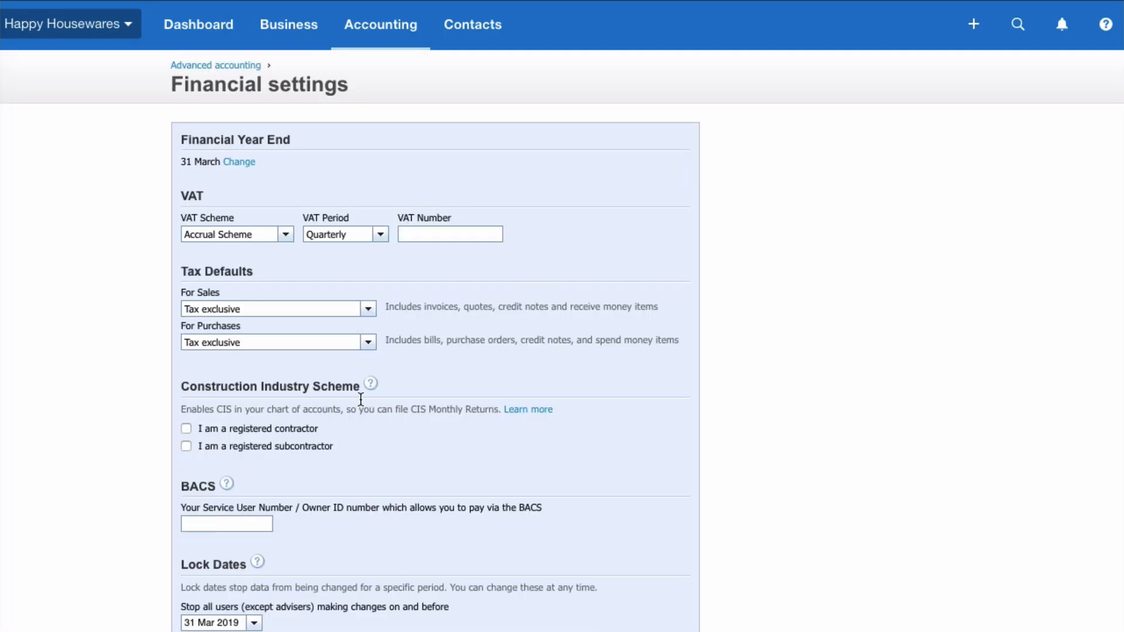
pyautogui.scroll(-3)
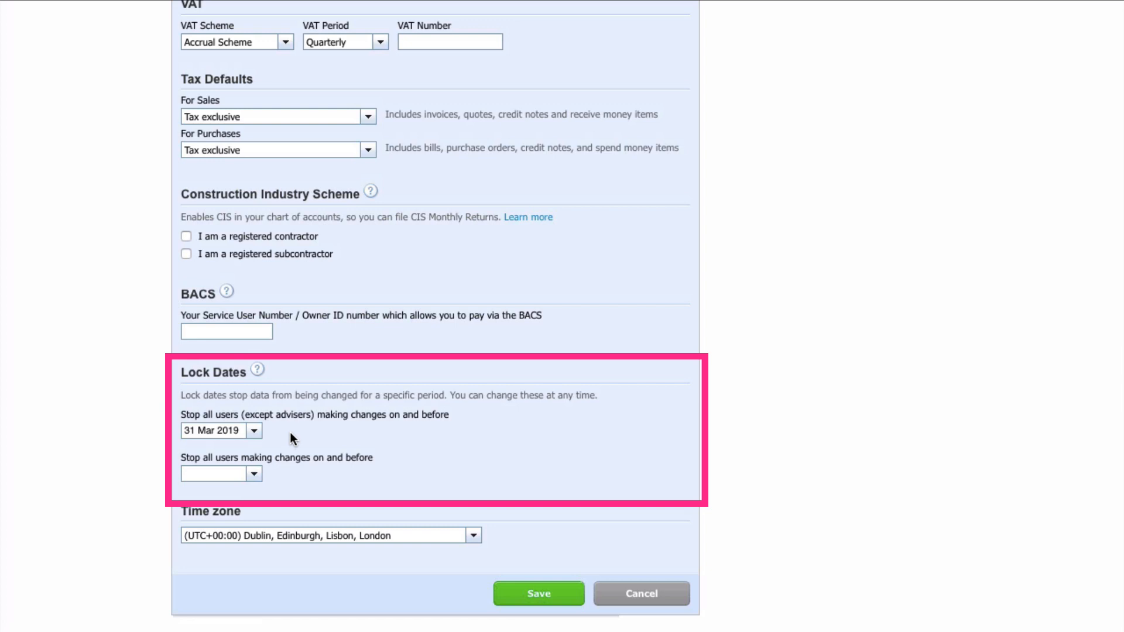
pyautogui.moveTo(311, 487)
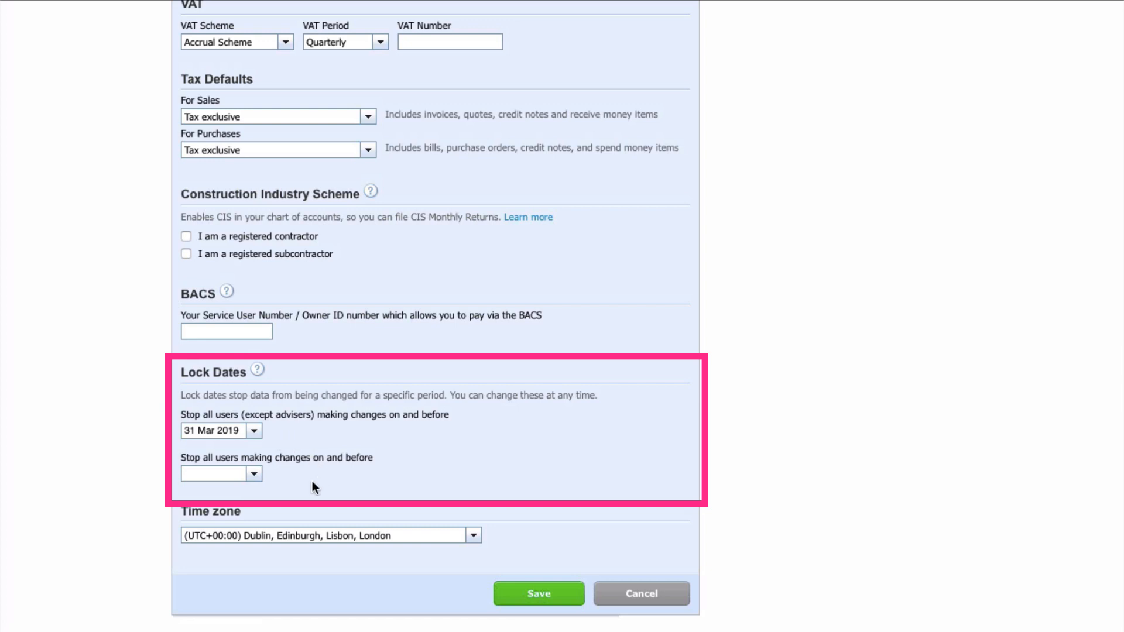
pyautogui.moveTo(398, 442)
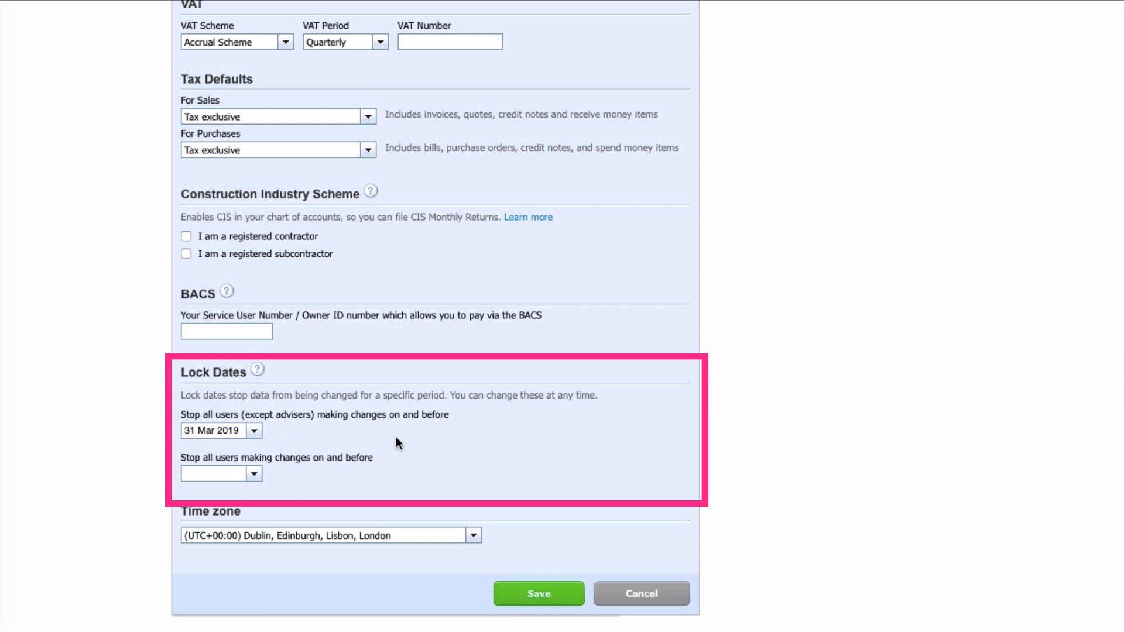
pyautogui.moveTo(394, 480)
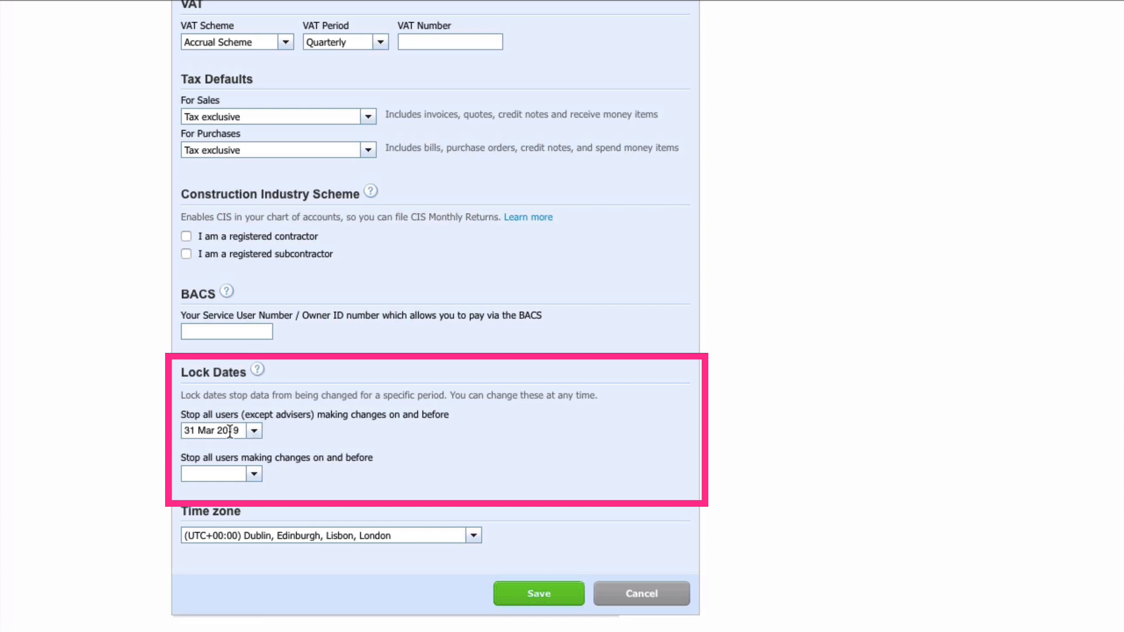
pyautogui.moveTo(306, 445)
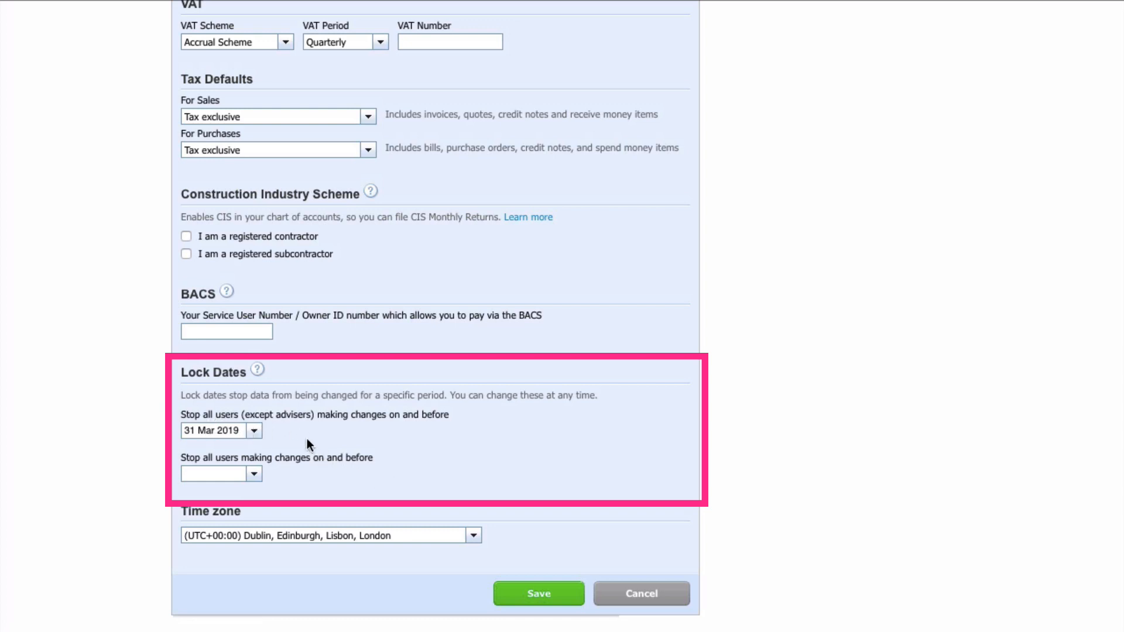
pyautogui.moveTo(278, 429)
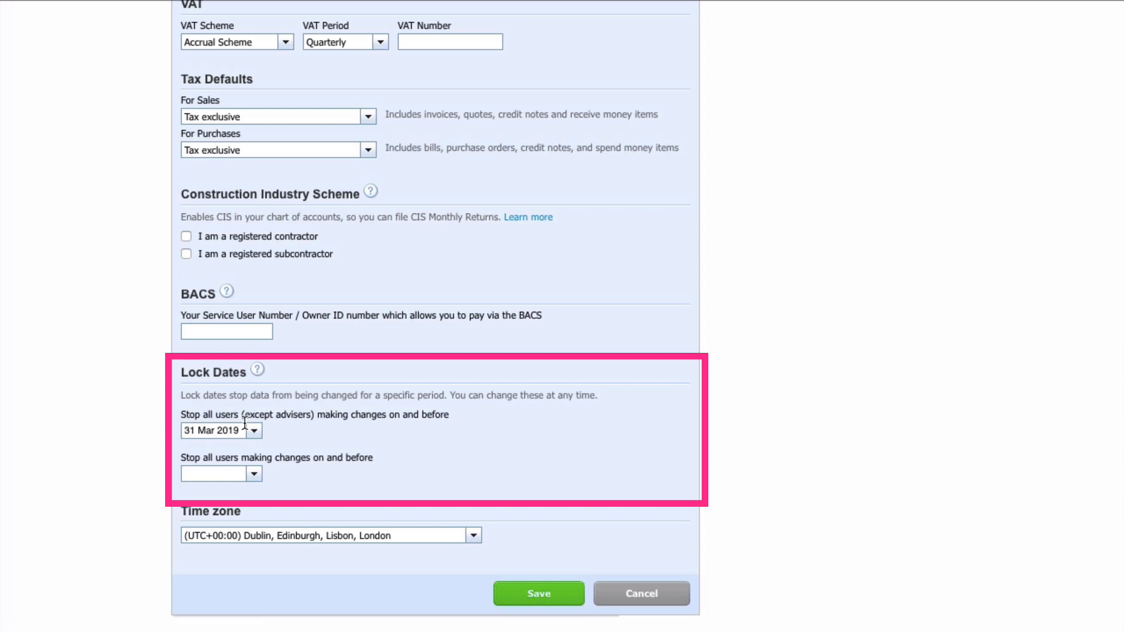
pyautogui.moveTo(364, 438)
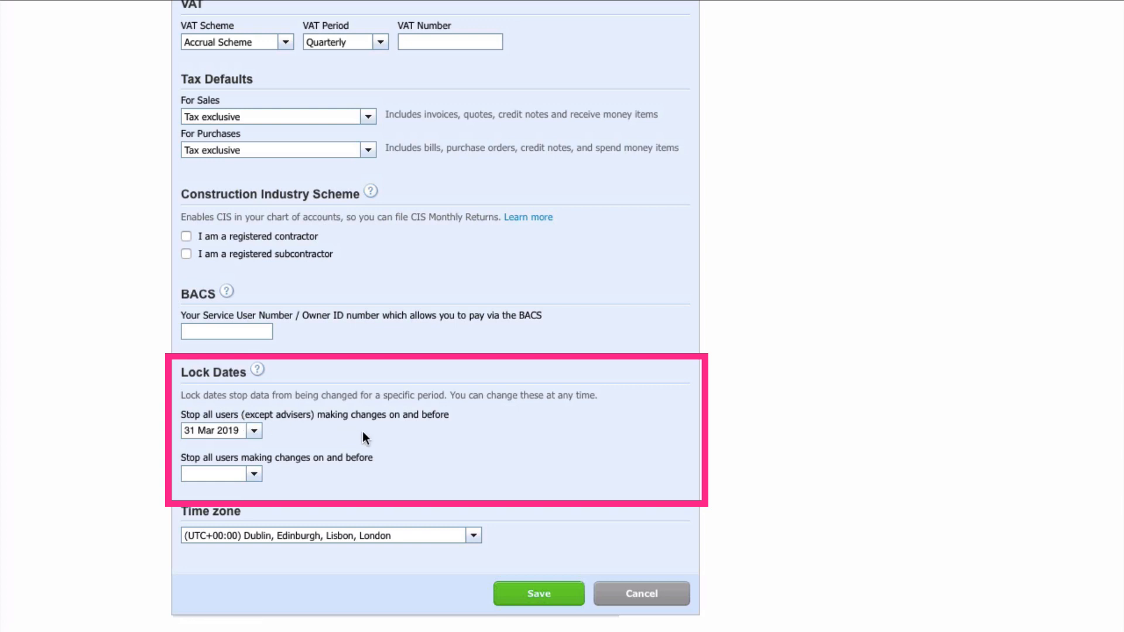
pyautogui.moveTo(337, 429)
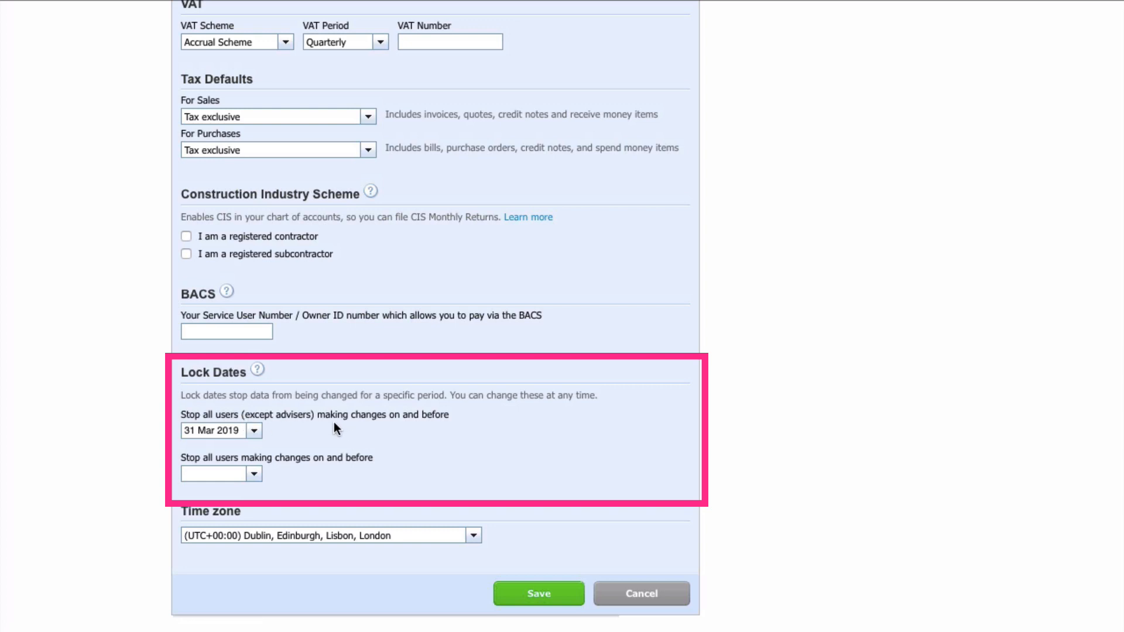
pyautogui.moveTo(185, 477)
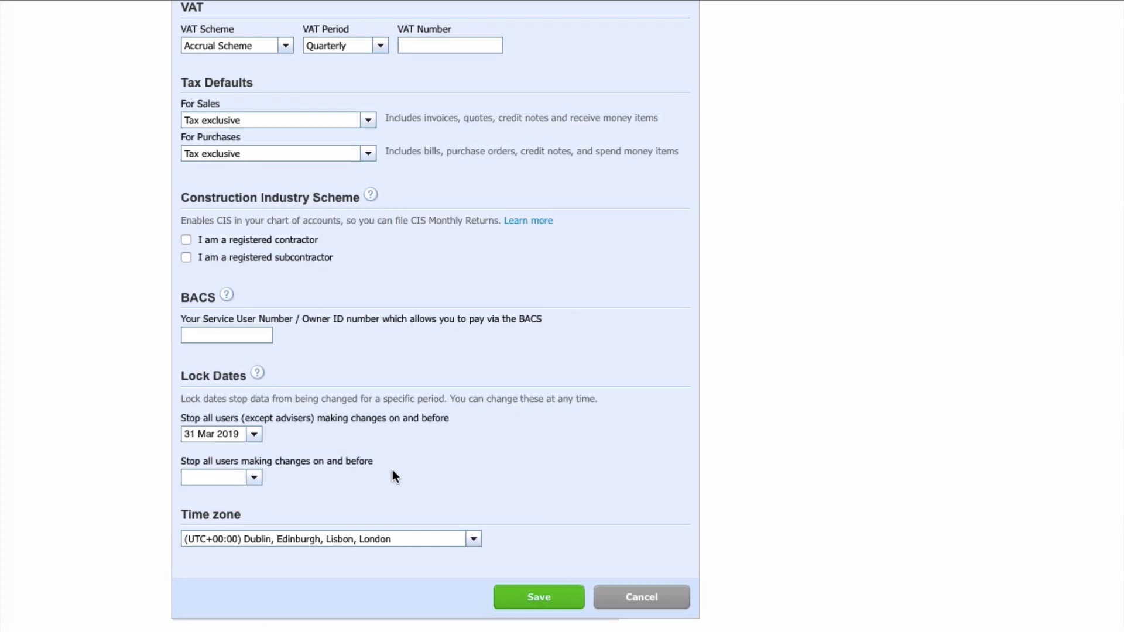
pyautogui.scroll(3)
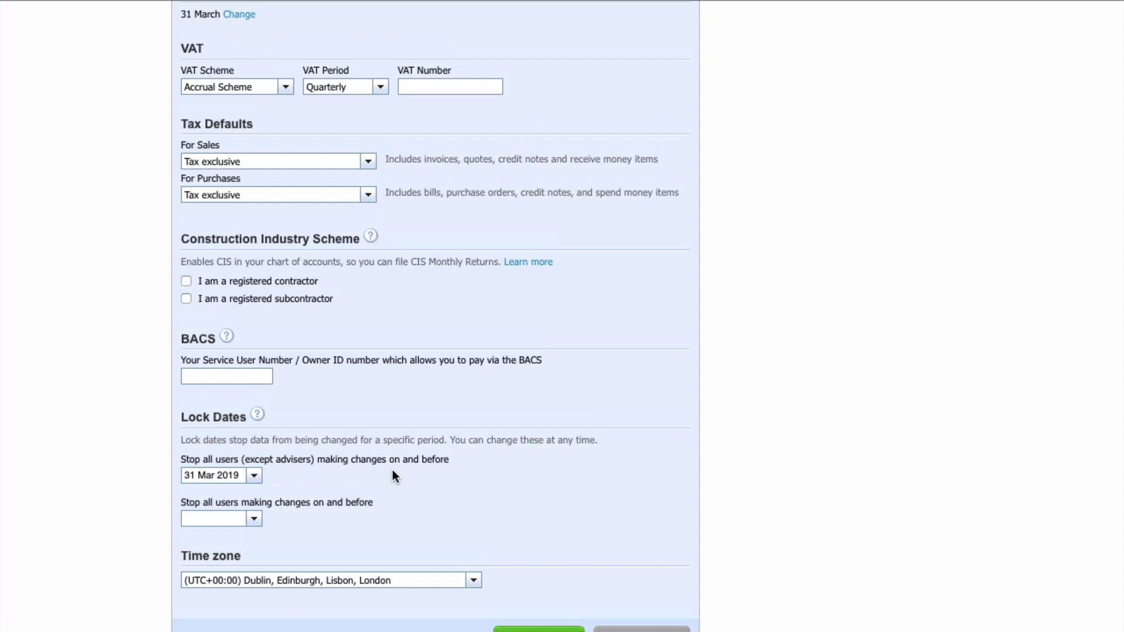
pyautogui.scroll(-3)
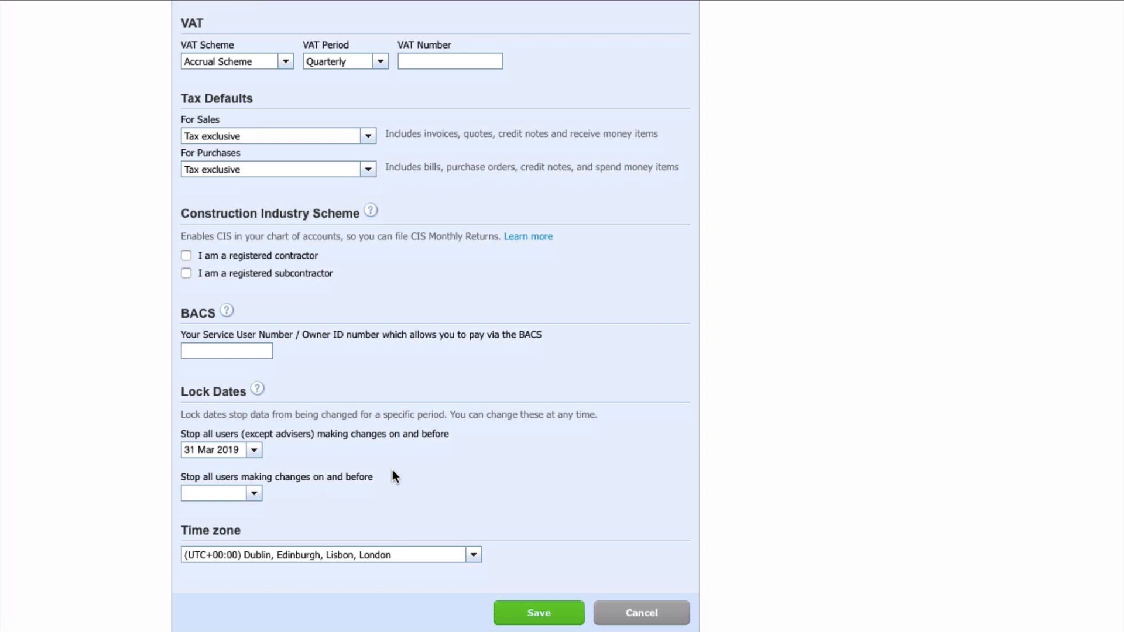
pyautogui.scroll(3)
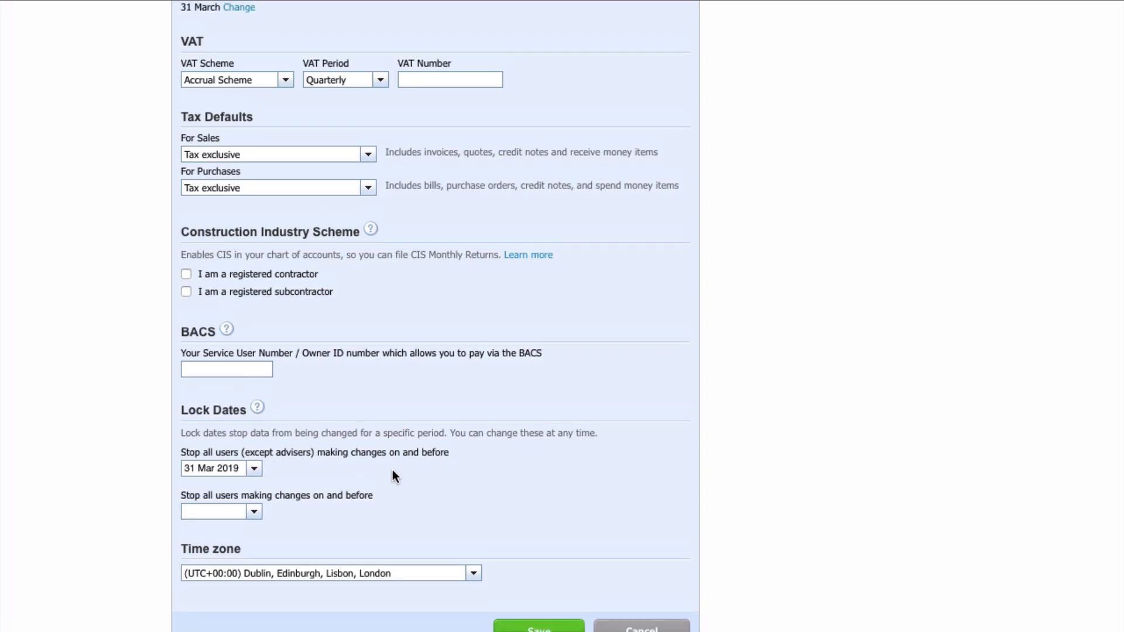